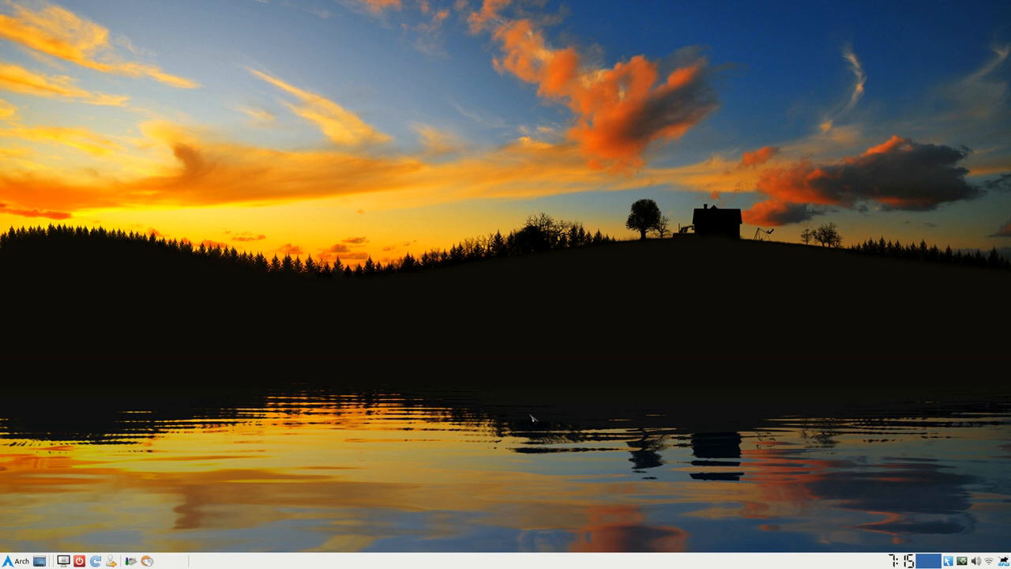
# Search Google for youtube-dl, then refine it to 'youtube-dl windows'
pyautogui.click(97, 559)
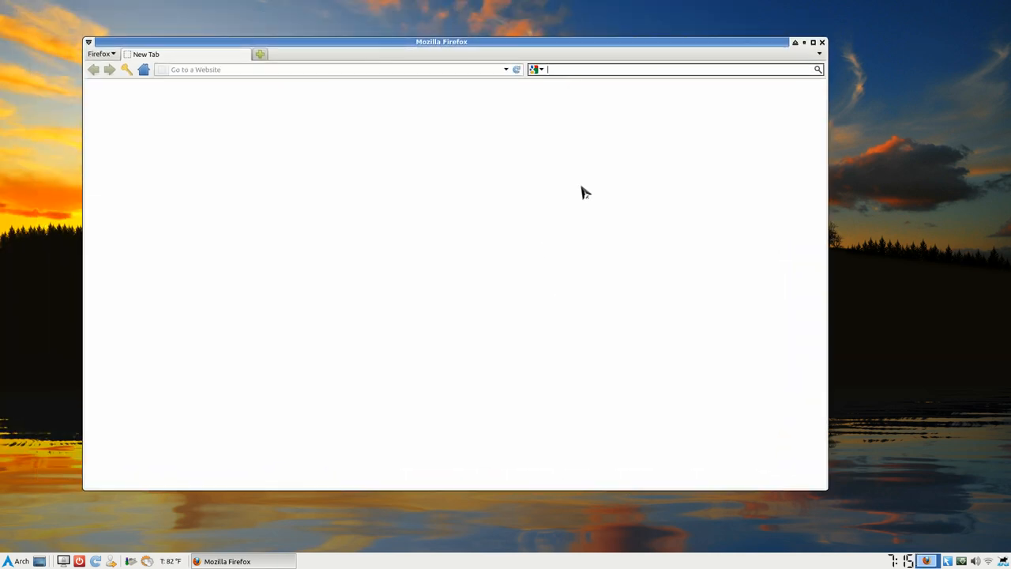
pyautogui.write('yout')
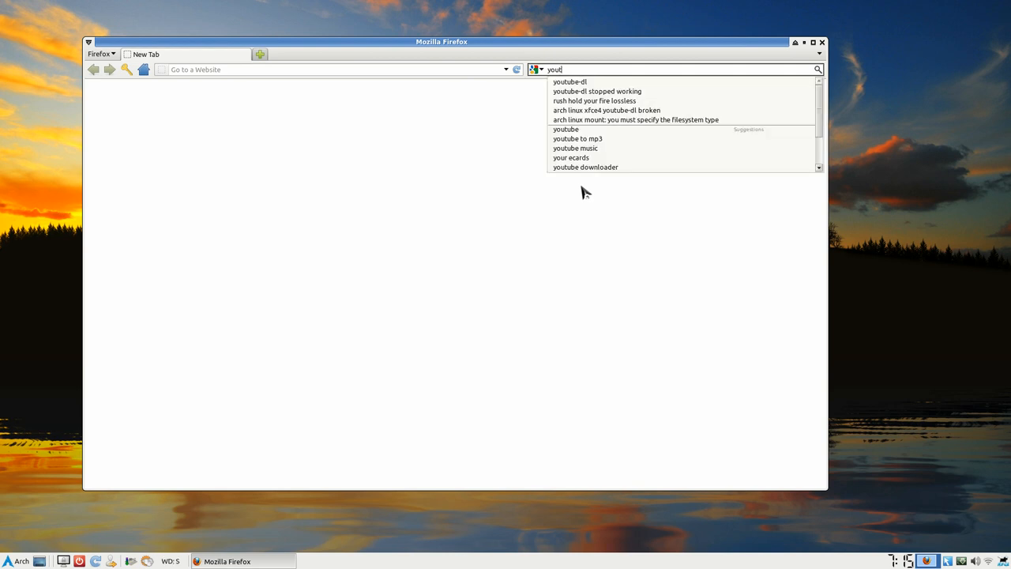
pyautogui.click(569, 80)
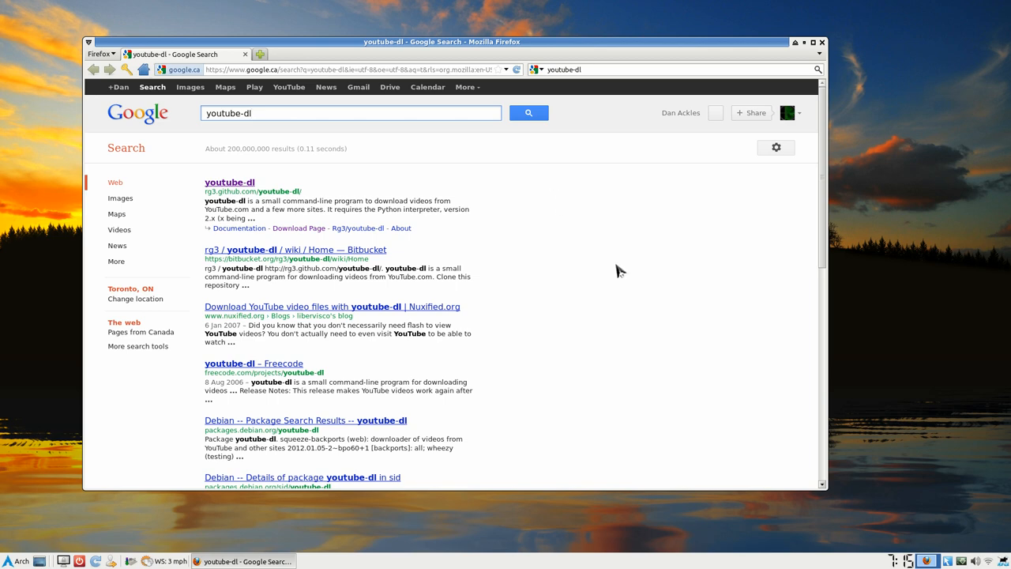
pyautogui.click(350, 113)
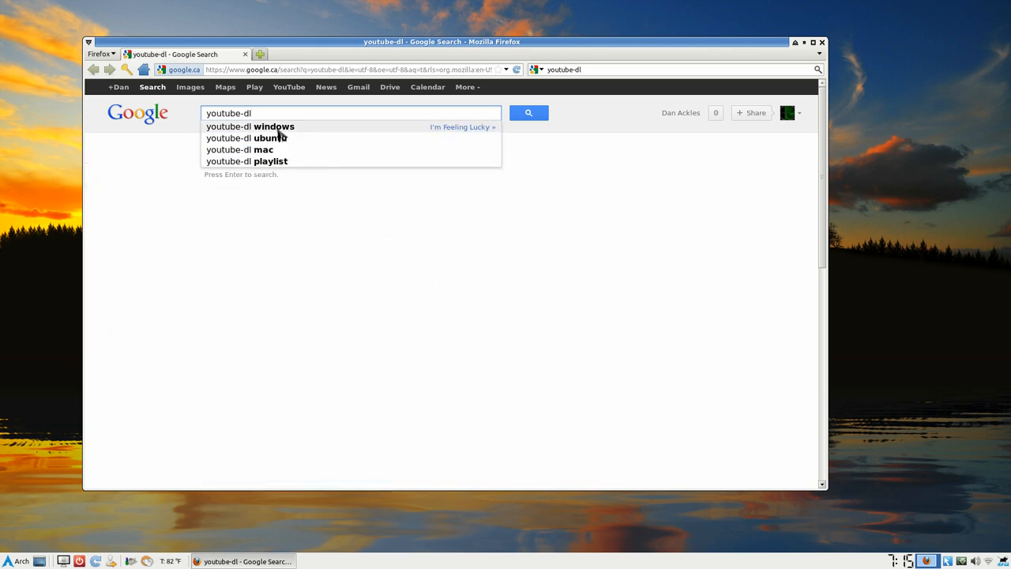
pyautogui.click(249, 126)
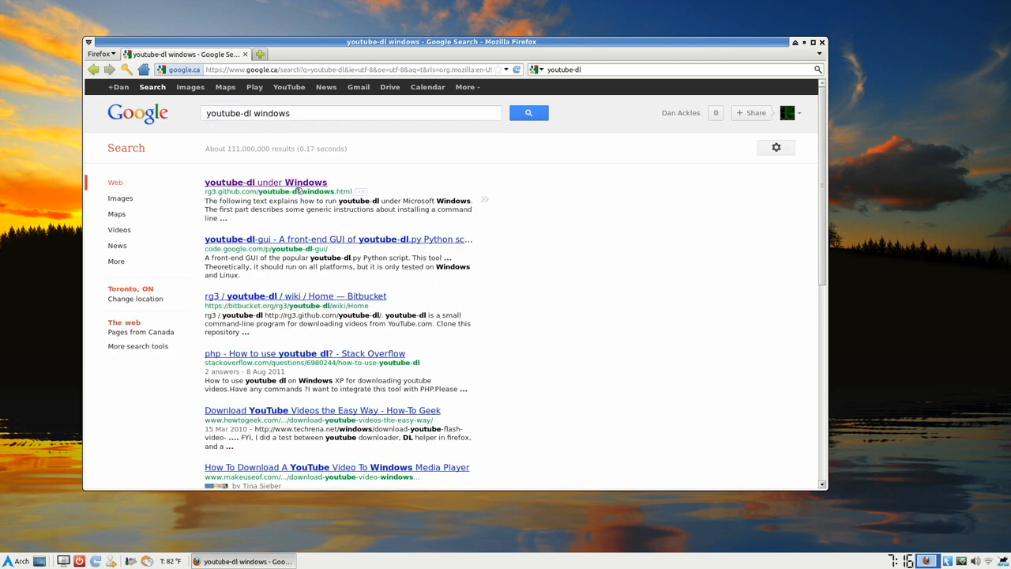
# Read the 'youtube-dl under Windows' guide down to its Running youtube-dl.py and final tip sections
pyautogui.click(267, 181)
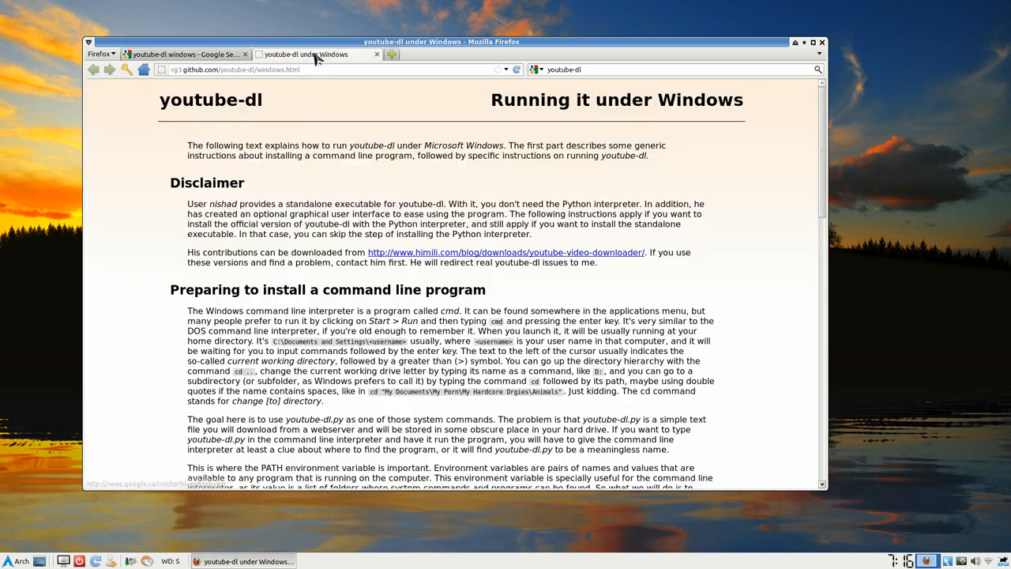
pyautogui.moveTo(483, 147)
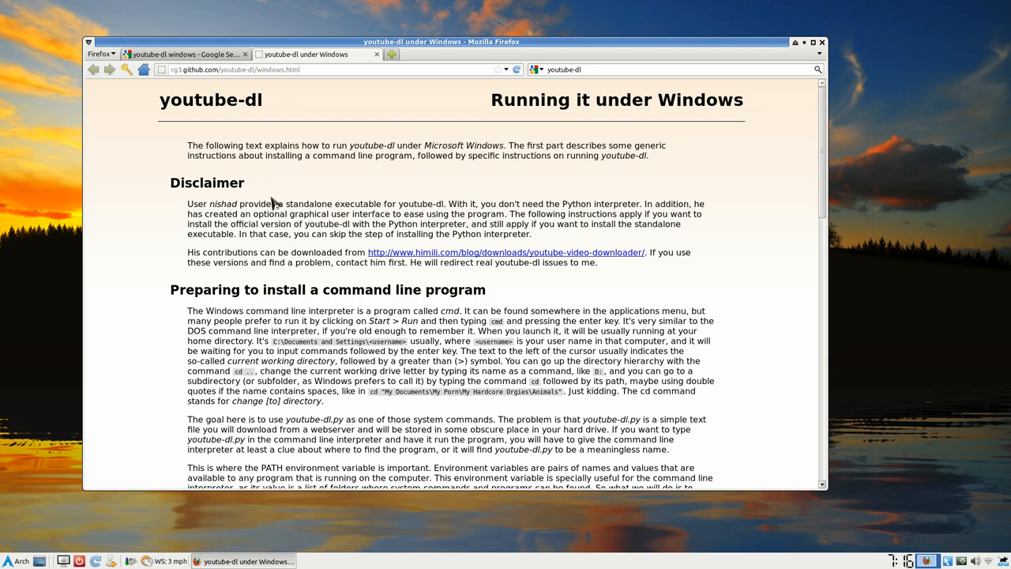
pyautogui.scroll(-3)
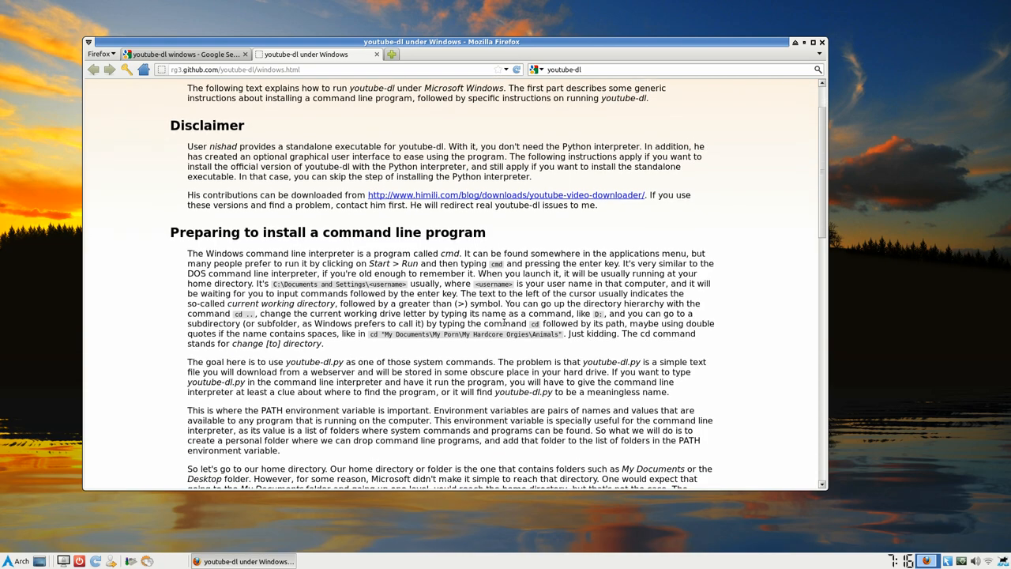
pyautogui.scroll(-3)
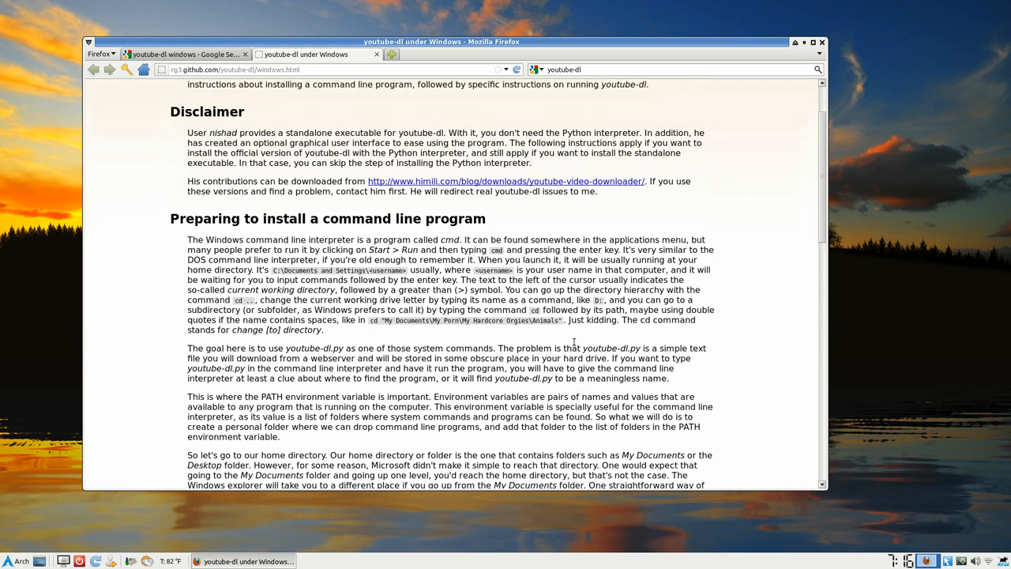
pyautogui.scroll(-3)
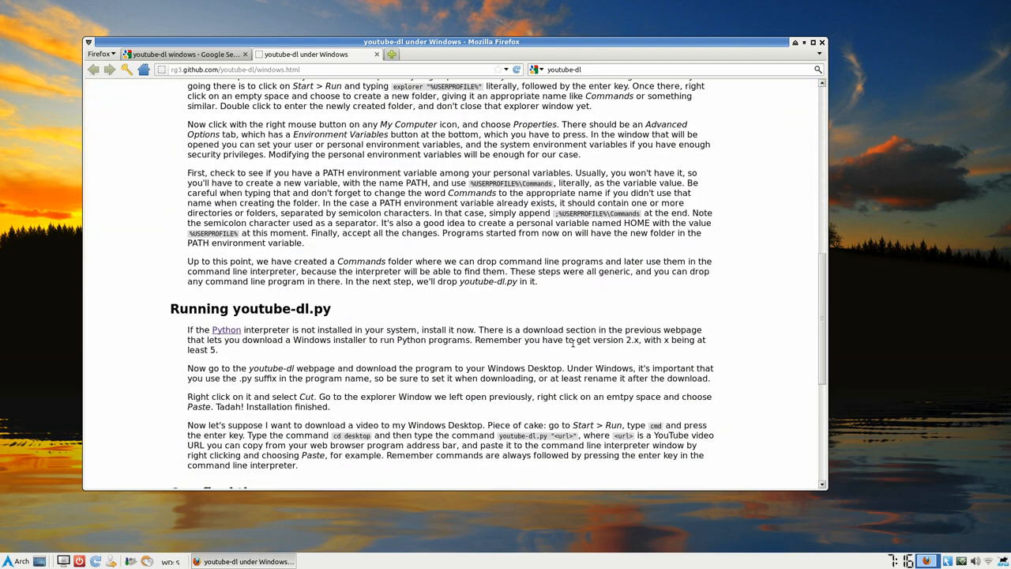
pyautogui.scroll(-3)
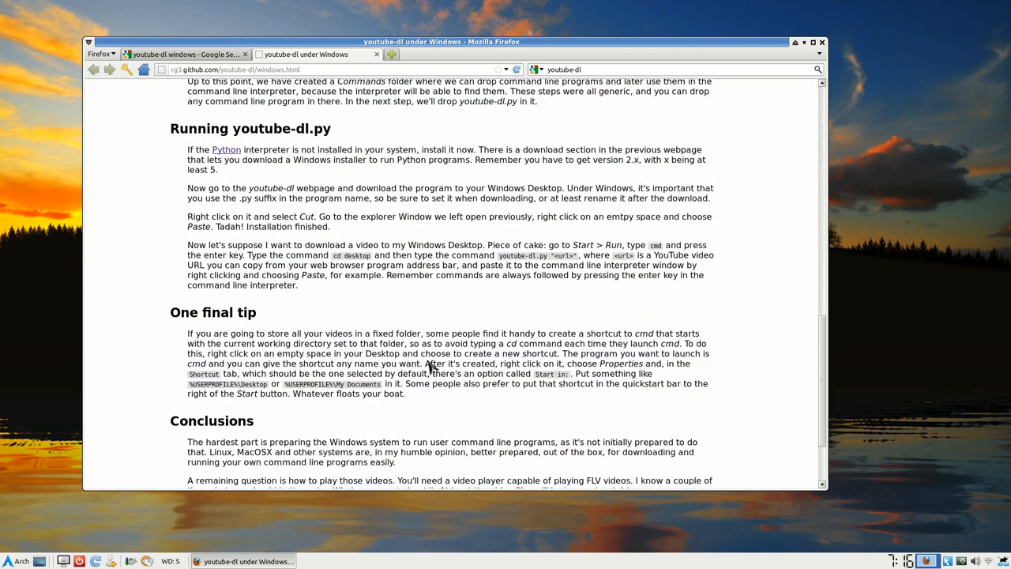
pyautogui.moveTo(417, 307)
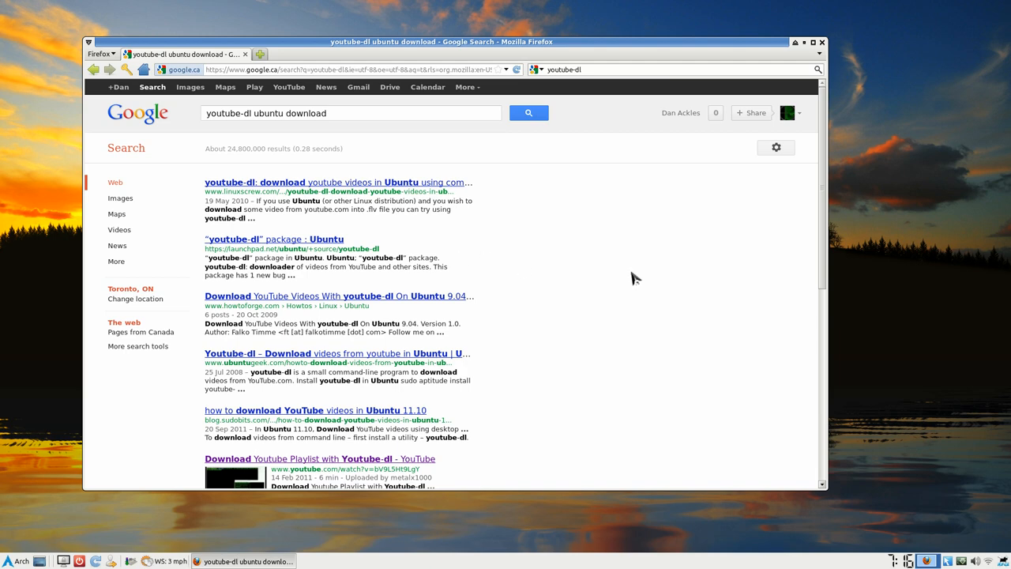
# Scroll the Google results for youtube-dl ubuntu toward the WebUpd8 upgrade article
pyautogui.scroll(-3)
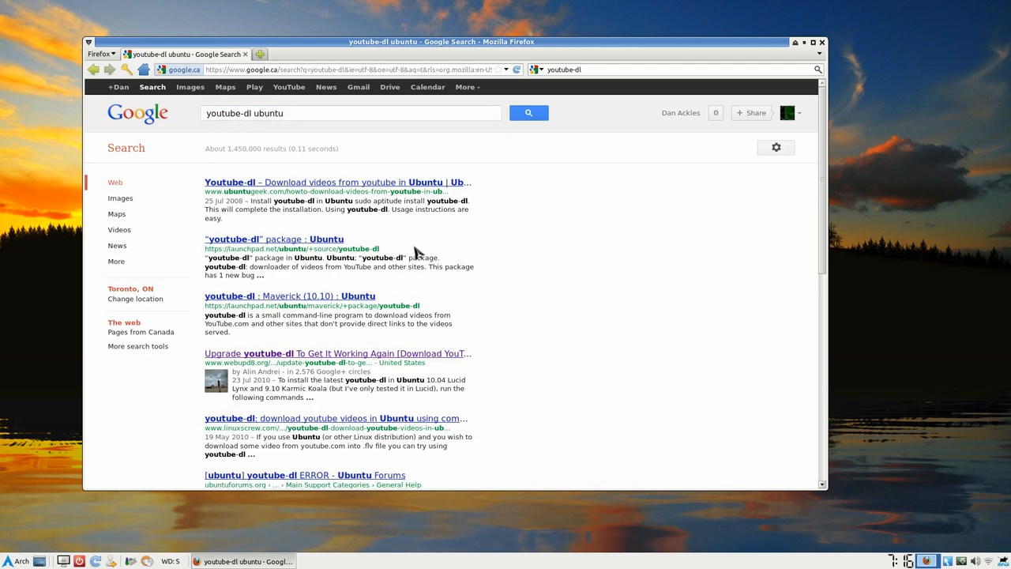
pyautogui.moveTo(467, 338)
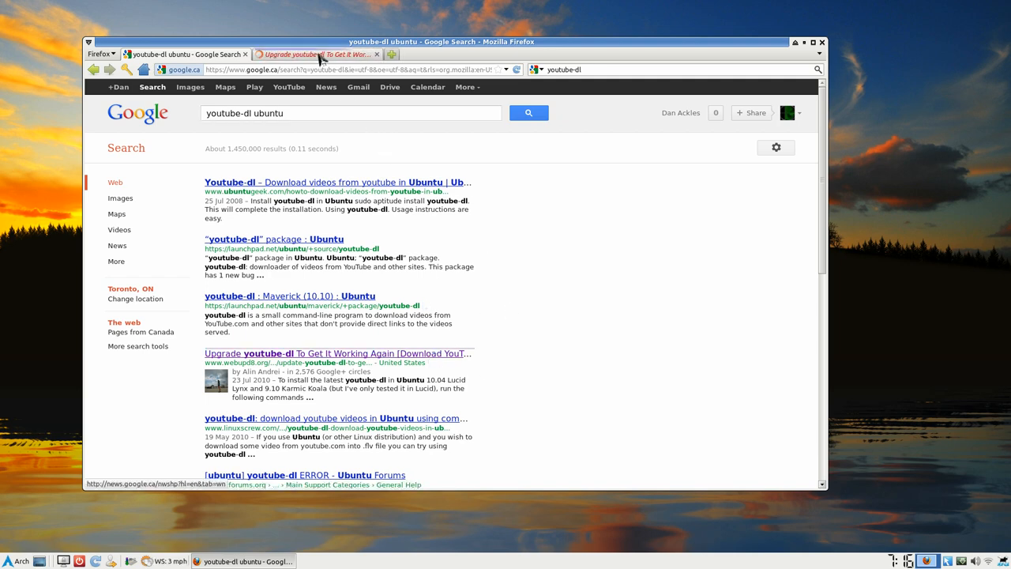
# Read the WebUpd8 article down to its install commands, then bring up a terminal
pyautogui.click(324, 53)
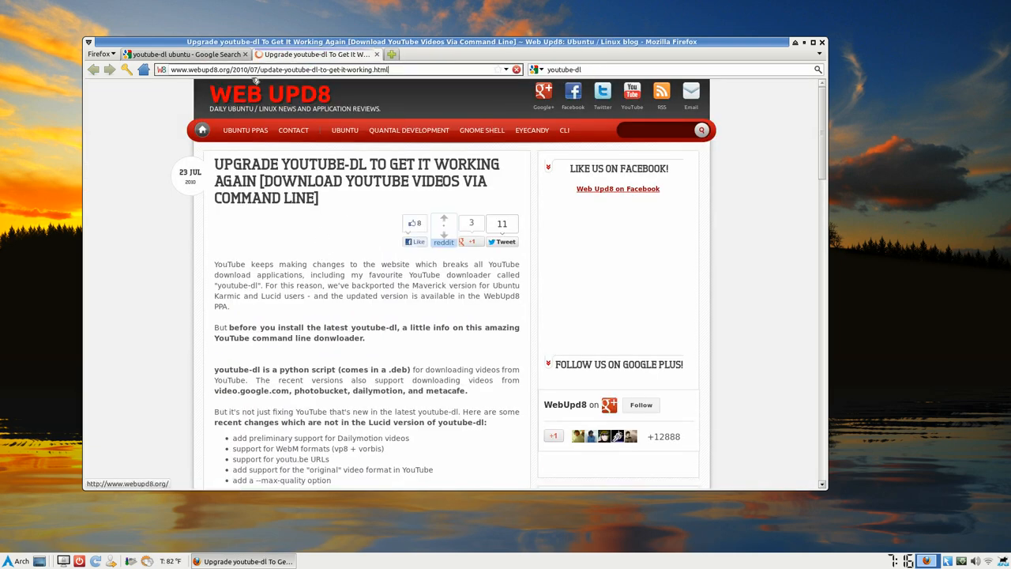
pyautogui.scroll(-3)
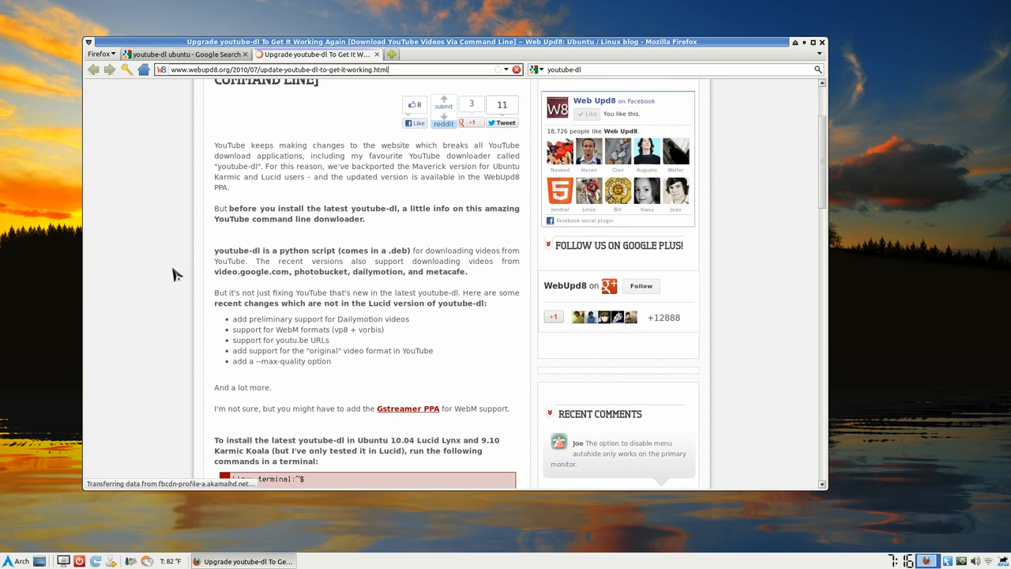
pyautogui.scroll(-3)
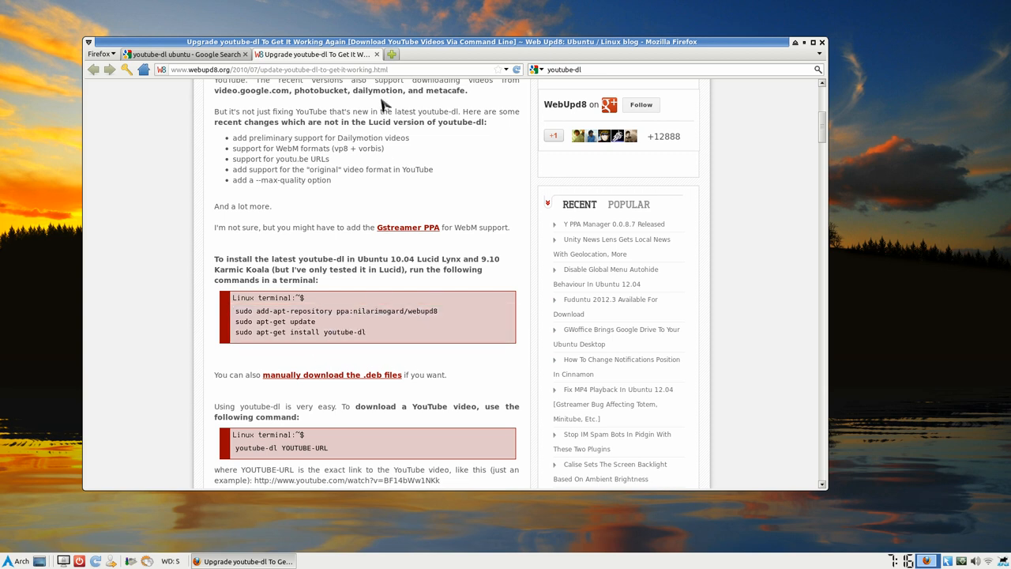
pyautogui.click(185, 52)
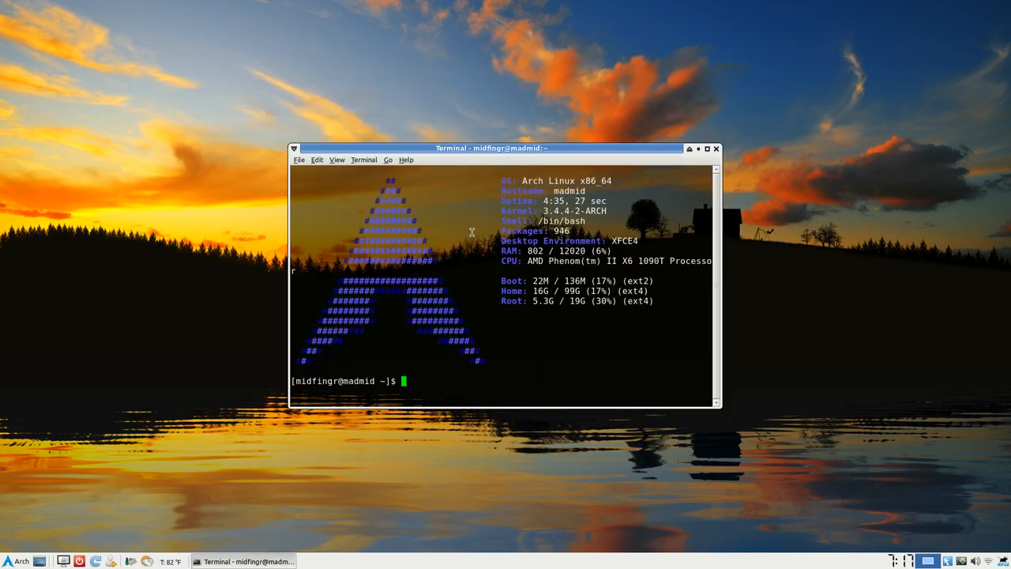
# Run yaourt youtube-dl, confirm it is installed, cancel the package prompt and clear the screen
pyautogui.write('yao')
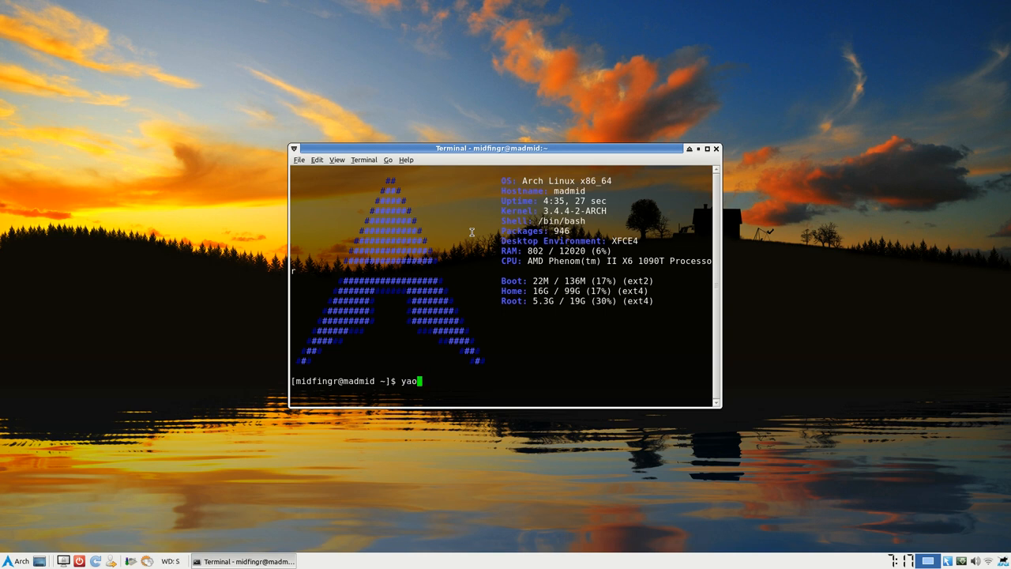
pyautogui.write('urt')
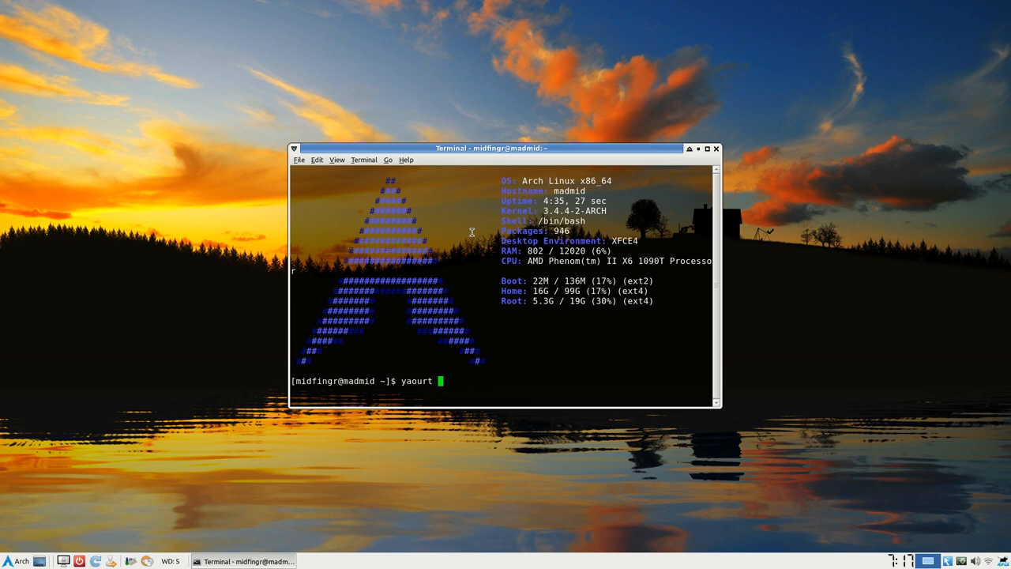
pyautogui.write('youtube-dl')
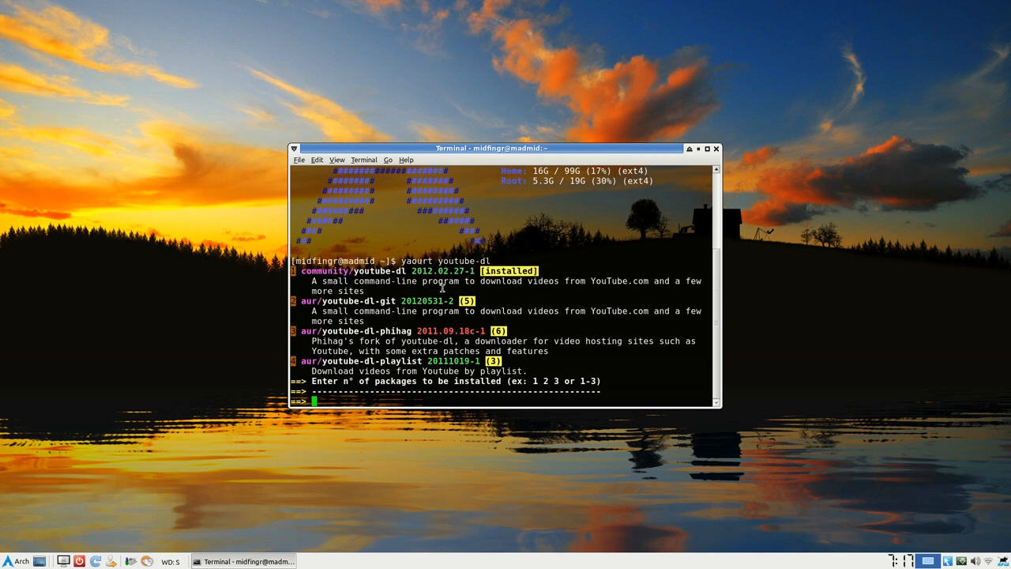
pyautogui.press('ctrl+c')
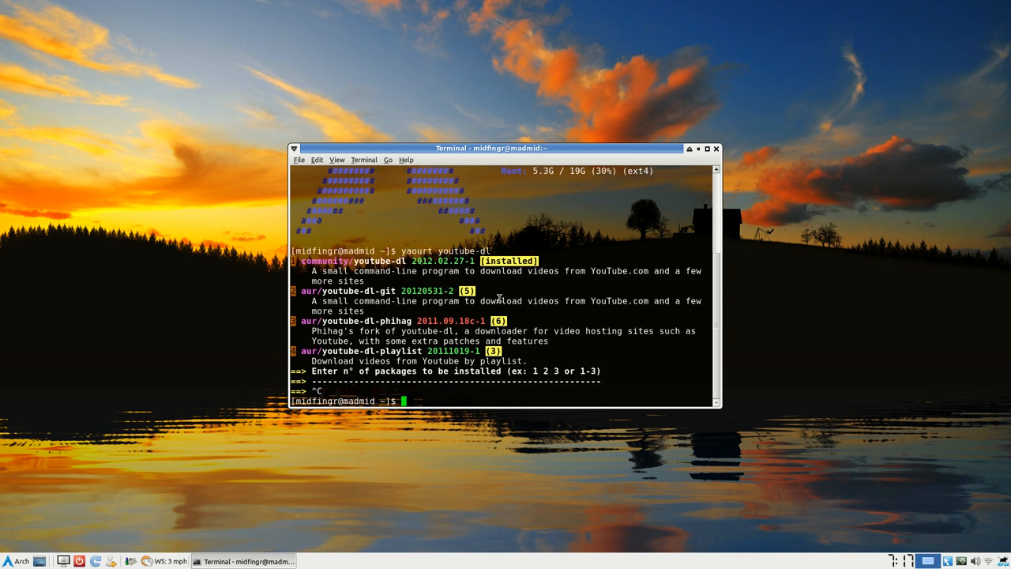
pyautogui.write('clear')
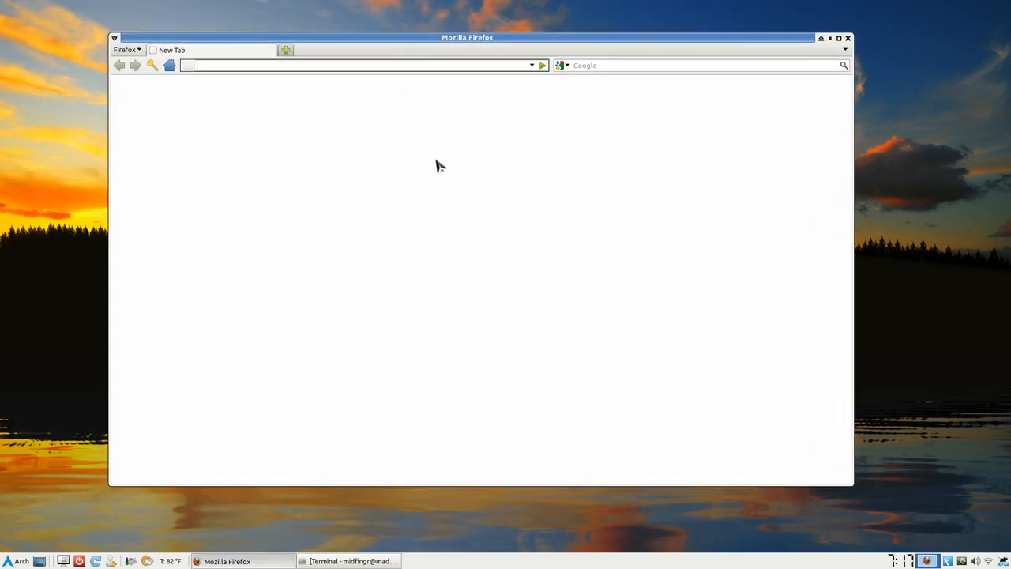
pyautogui.write('www.youtube.com')
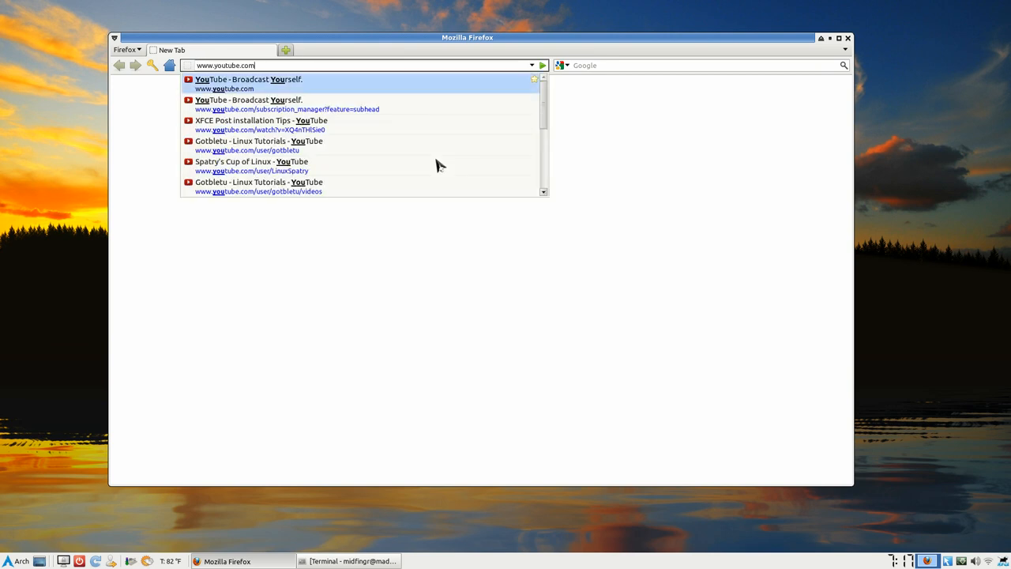
pyautogui.click(252, 82)
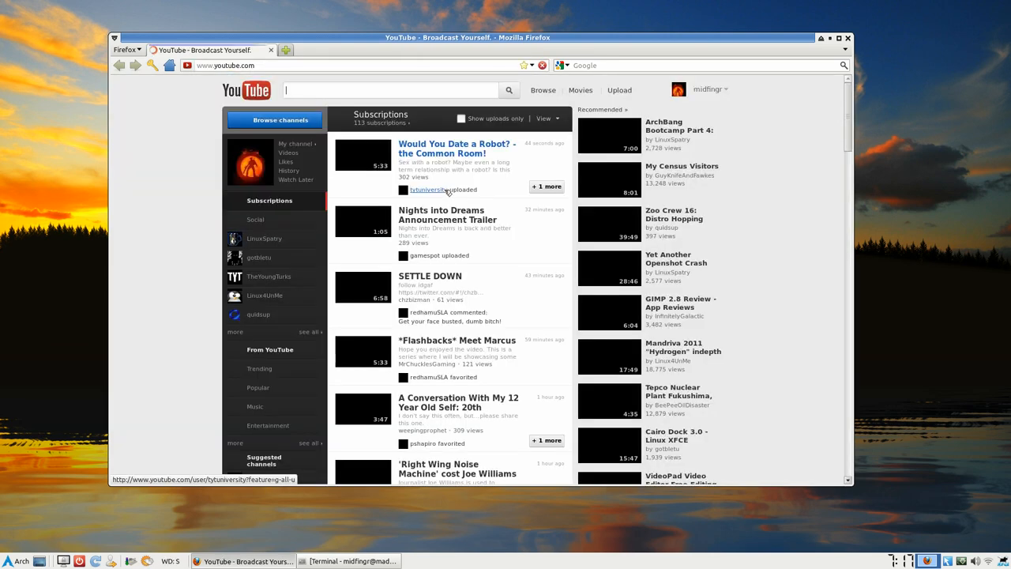
pyautogui.click(716, 89)
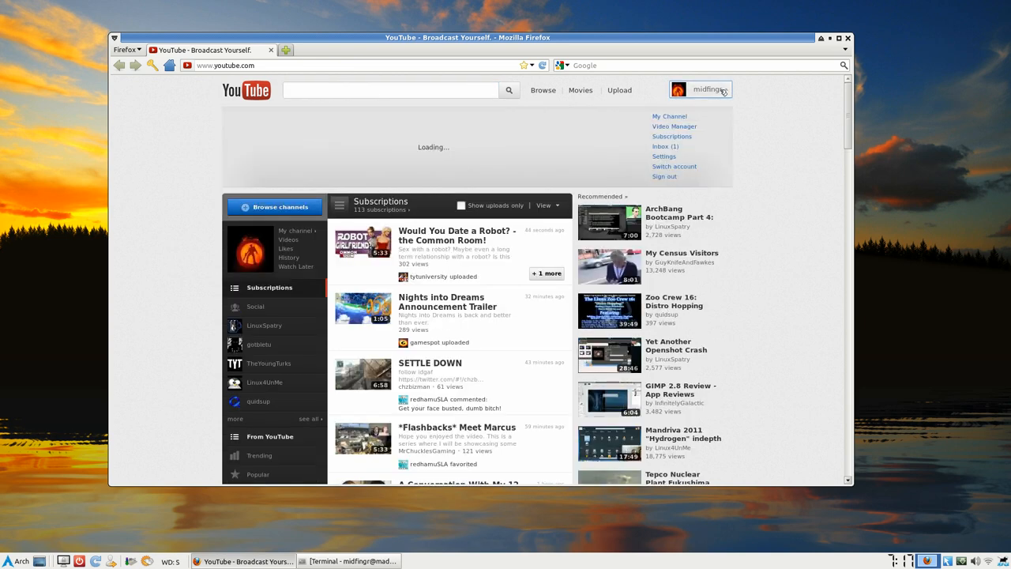
pyautogui.click(673, 126)
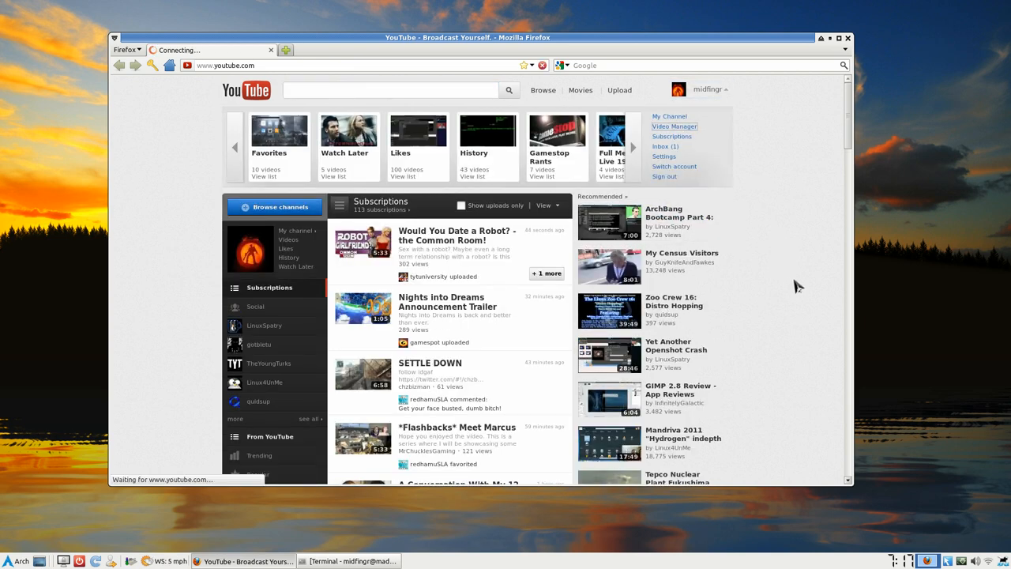
# Locate the Arch Linux + Xfce4 upload in the list and go to its video page
pyautogui.click(673, 127)
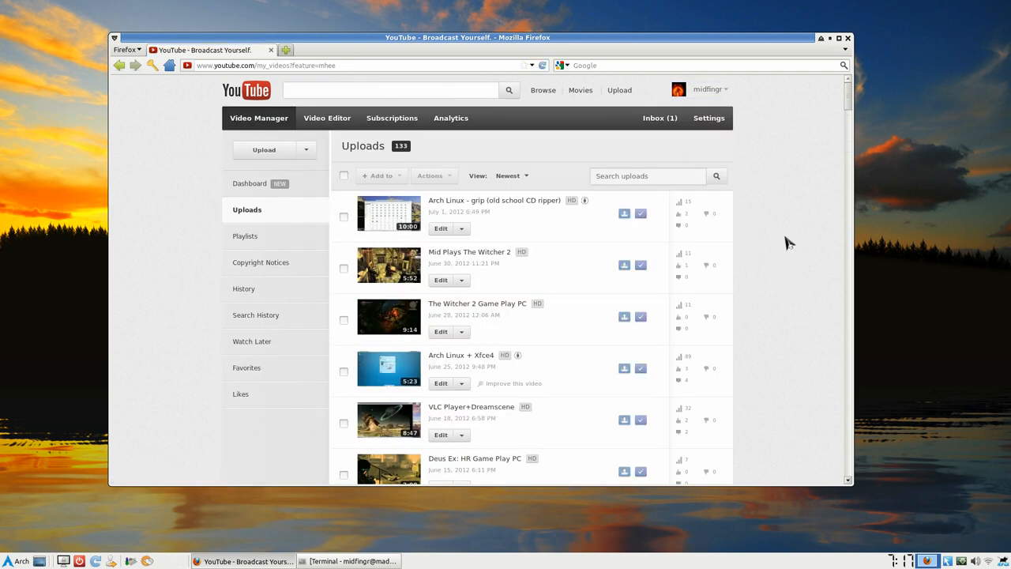
pyautogui.scroll(-3)
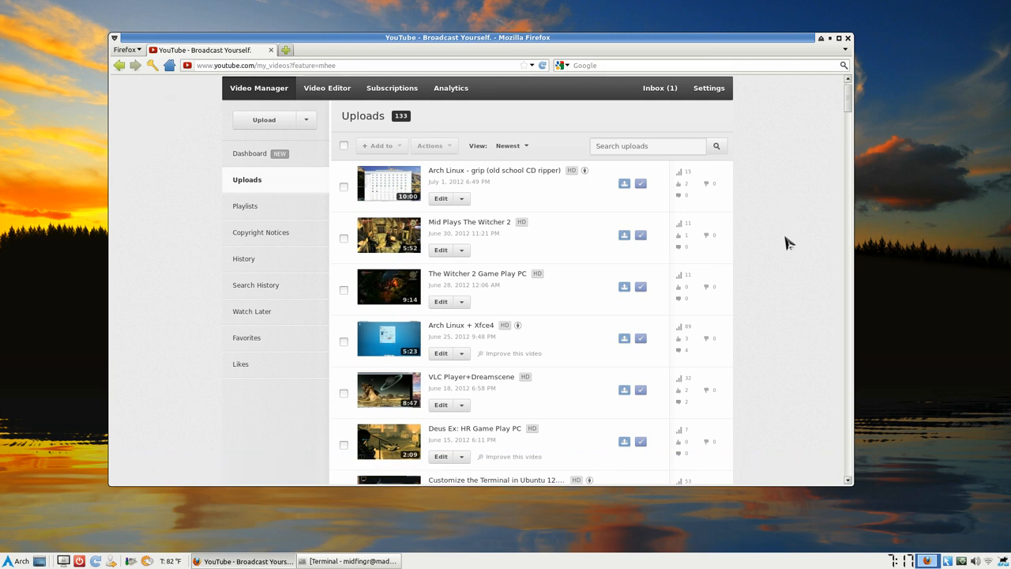
pyautogui.scroll(-3)
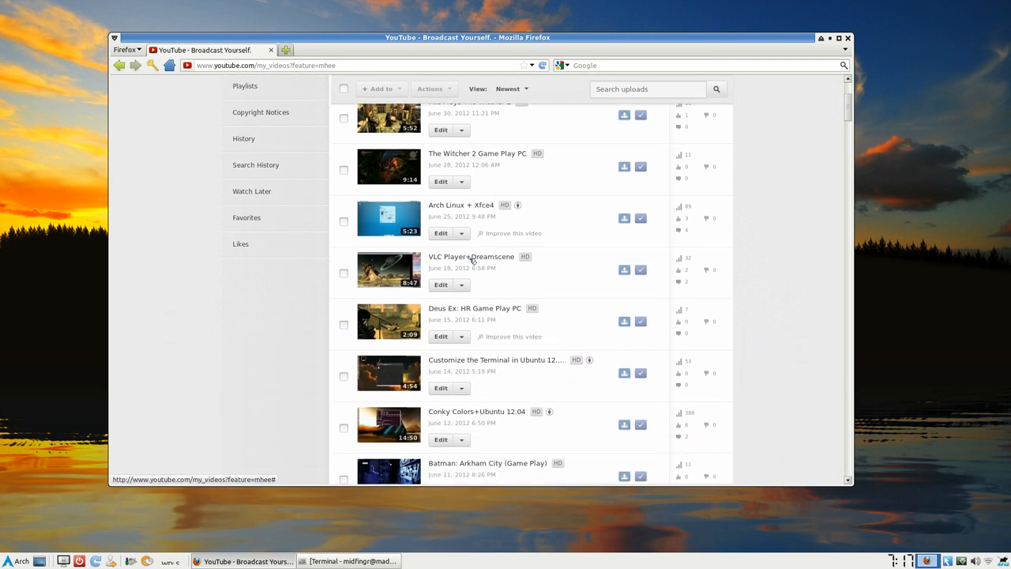
pyautogui.click(458, 205)
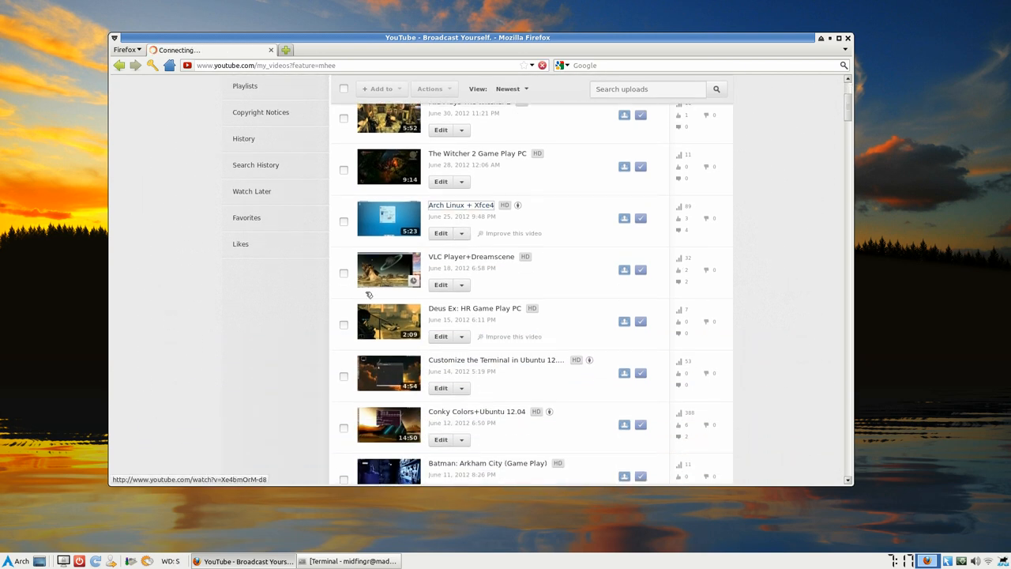
pyautogui.click(461, 205)
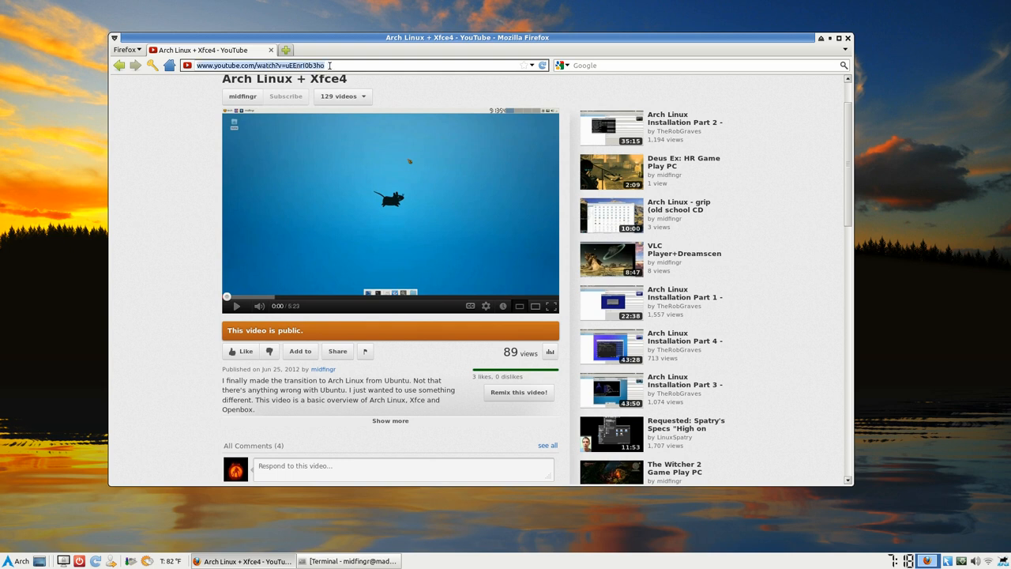
pyautogui.moveTo(338, 351)
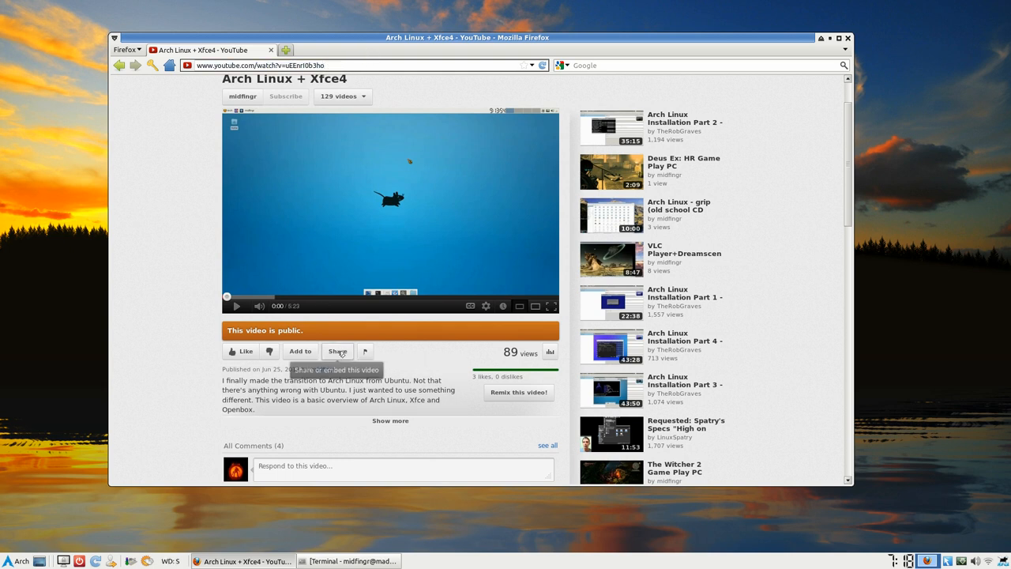
# Reveal the video's short youtu.be share link and copy it
pyautogui.click(338, 351)
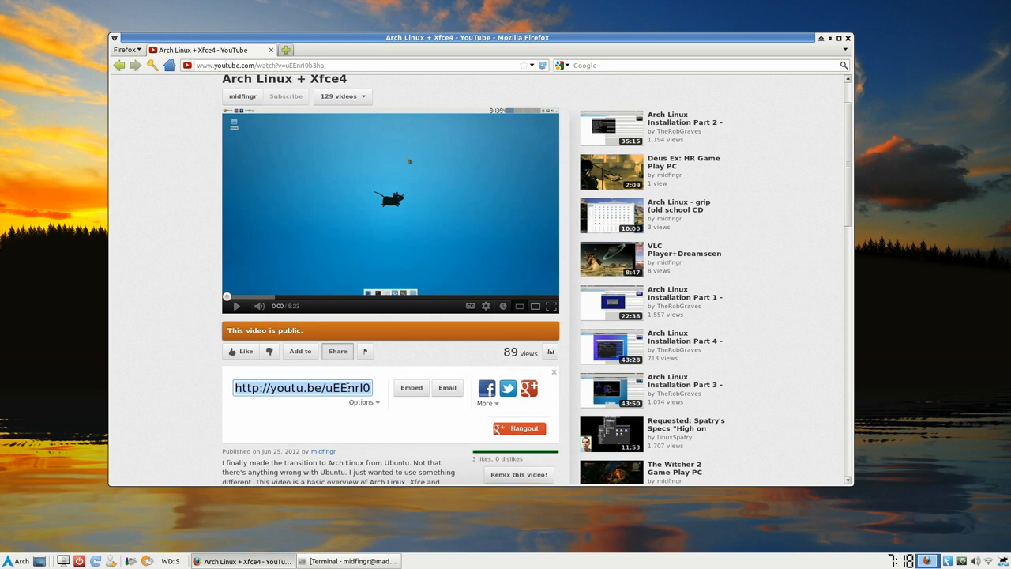
pyautogui.rightClick(302, 387)
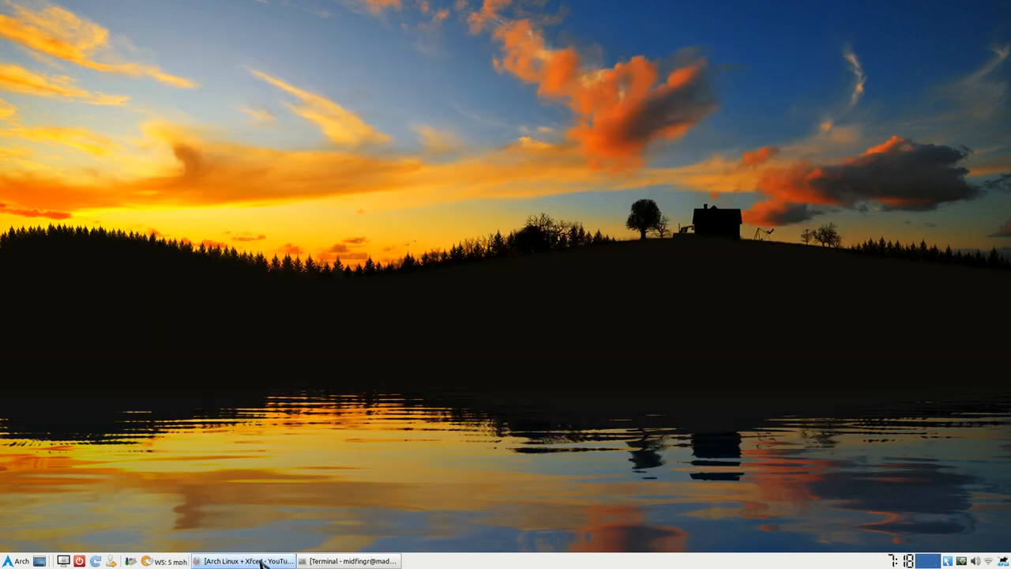
pyautogui.click(355, 561)
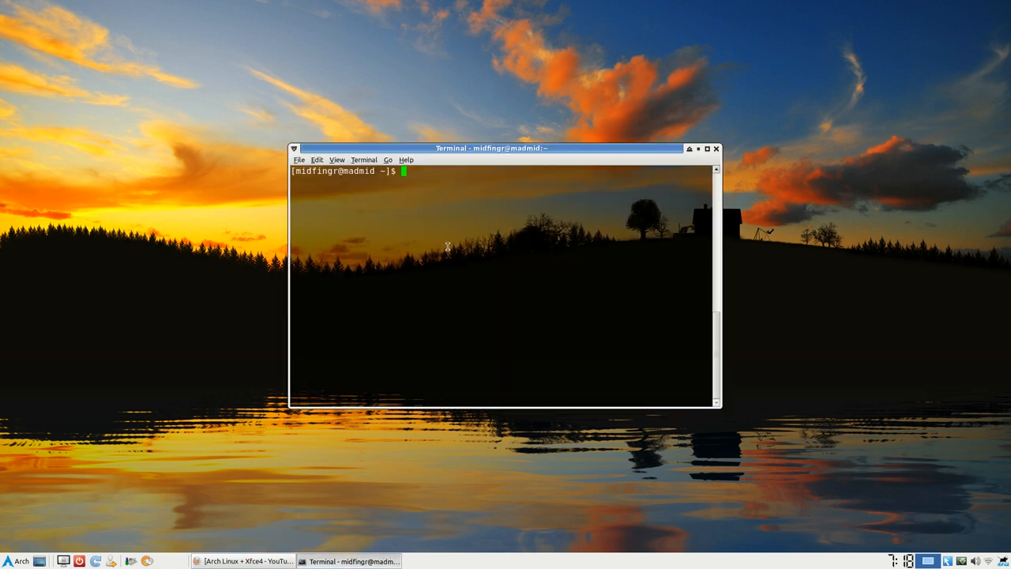
pyautogui.write('yt')
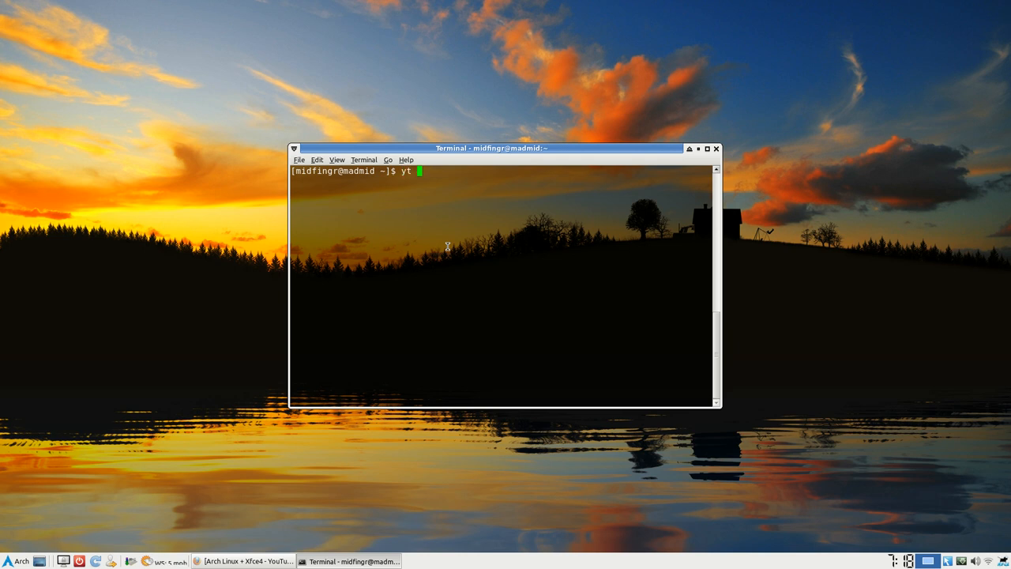
pyautogui.write('http://youtu.be/uEEnrI0b3ho')
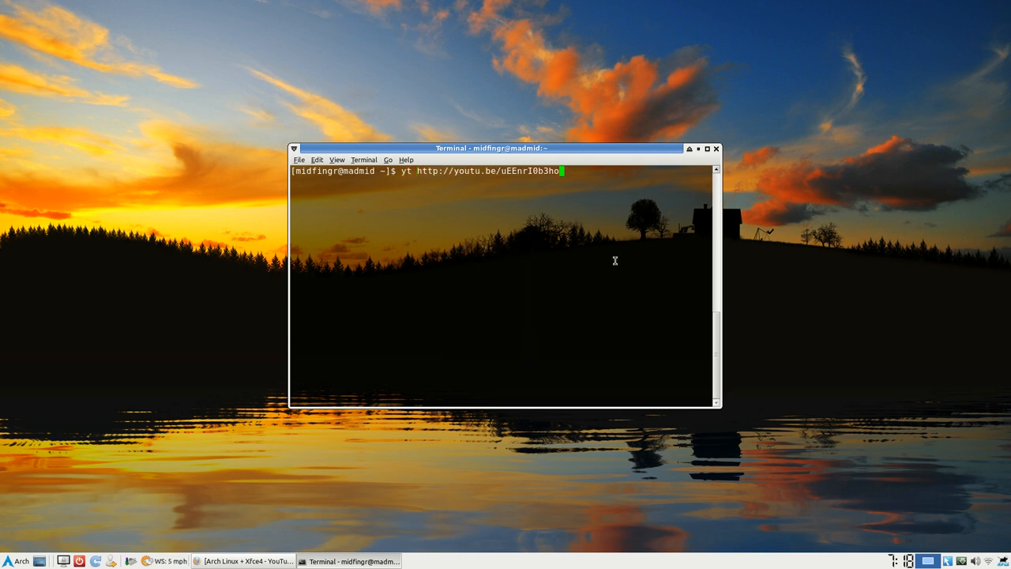
pyautogui.press('Return')
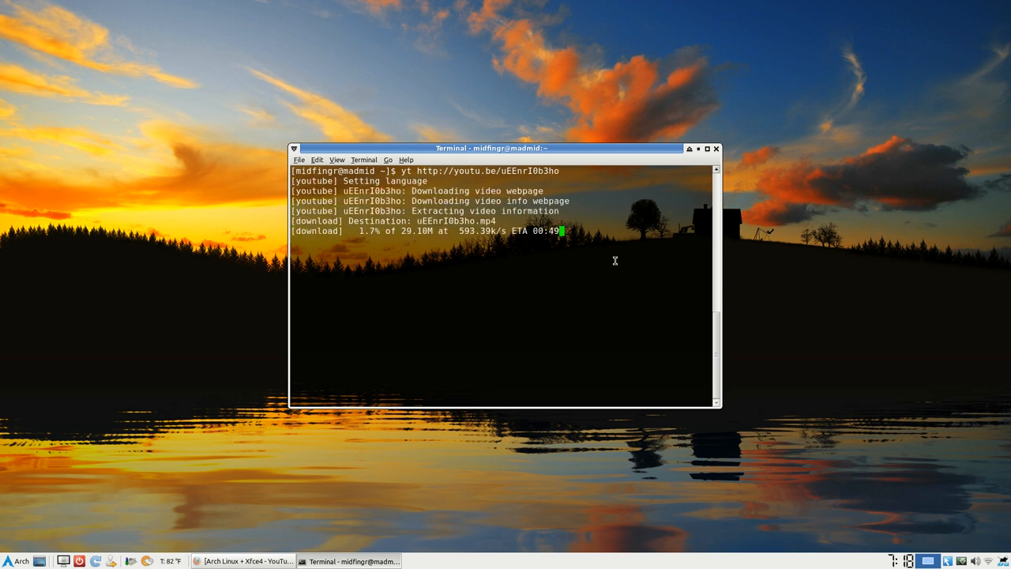
pyautogui.moveTo(622, 238)
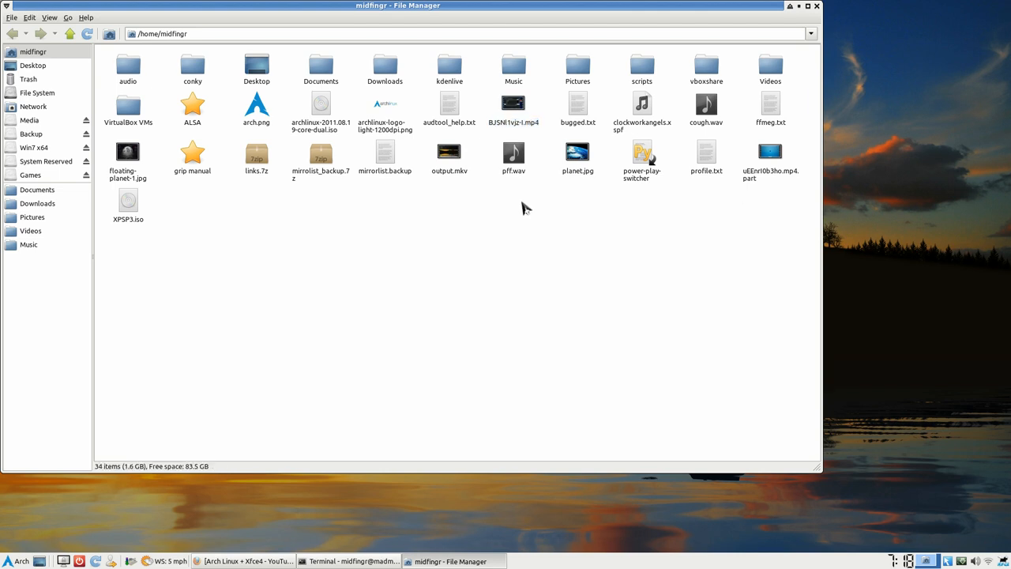
# Flip between the terminal and the home folder to watch the .mp4 download progress
pyautogui.click(346, 561)
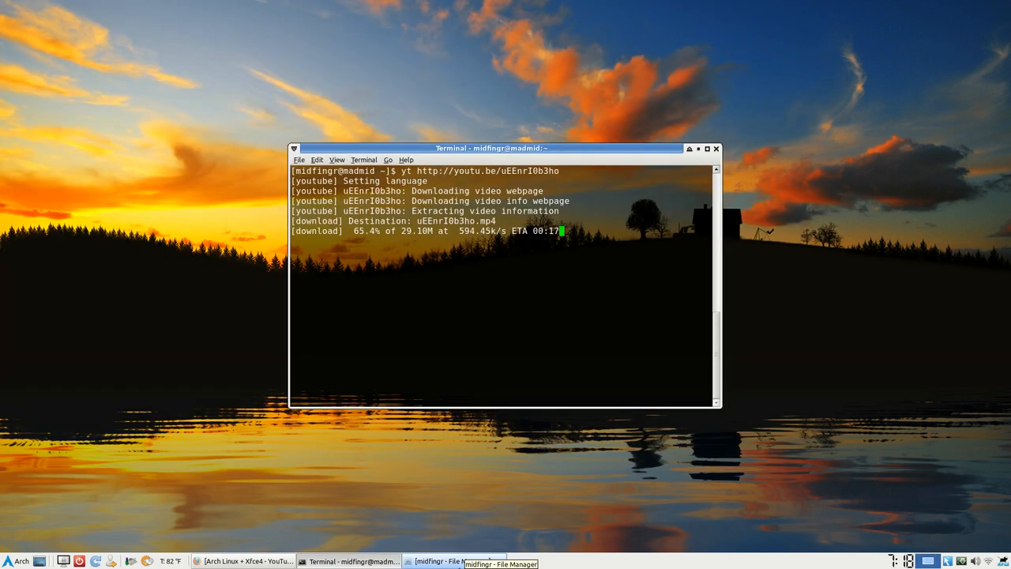
pyautogui.click(454, 562)
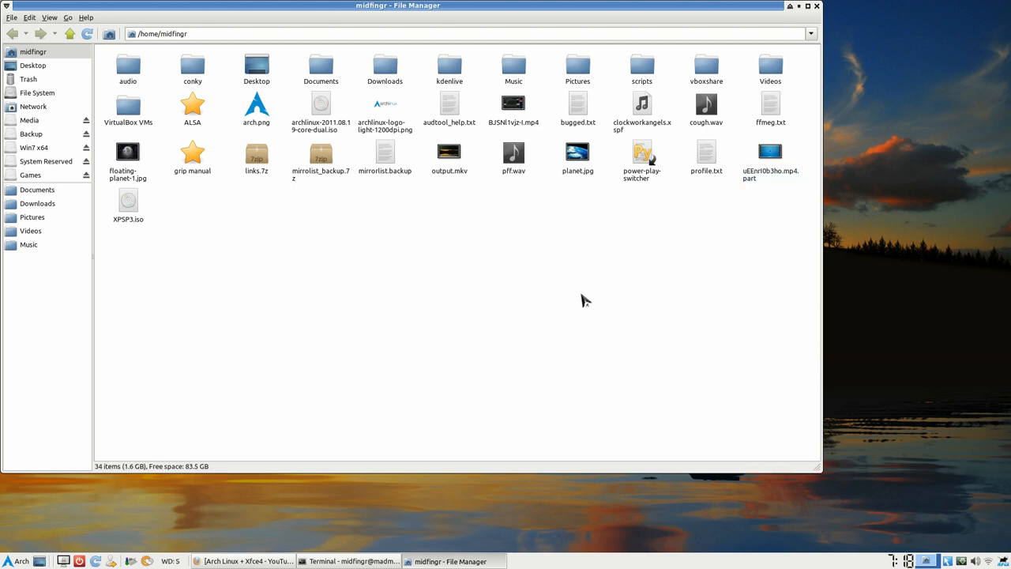
pyautogui.click(356, 560)
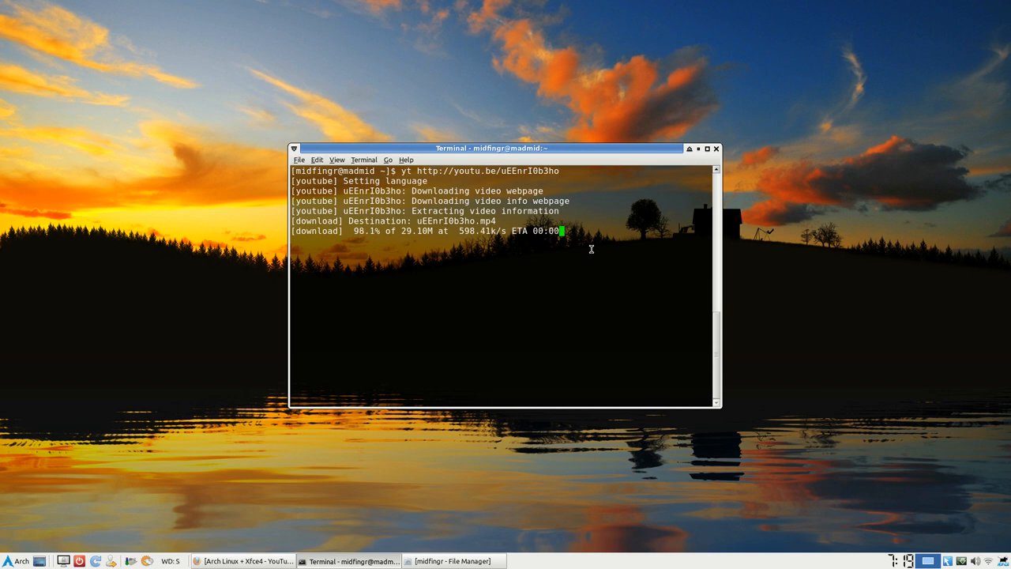
pyautogui.write('e')
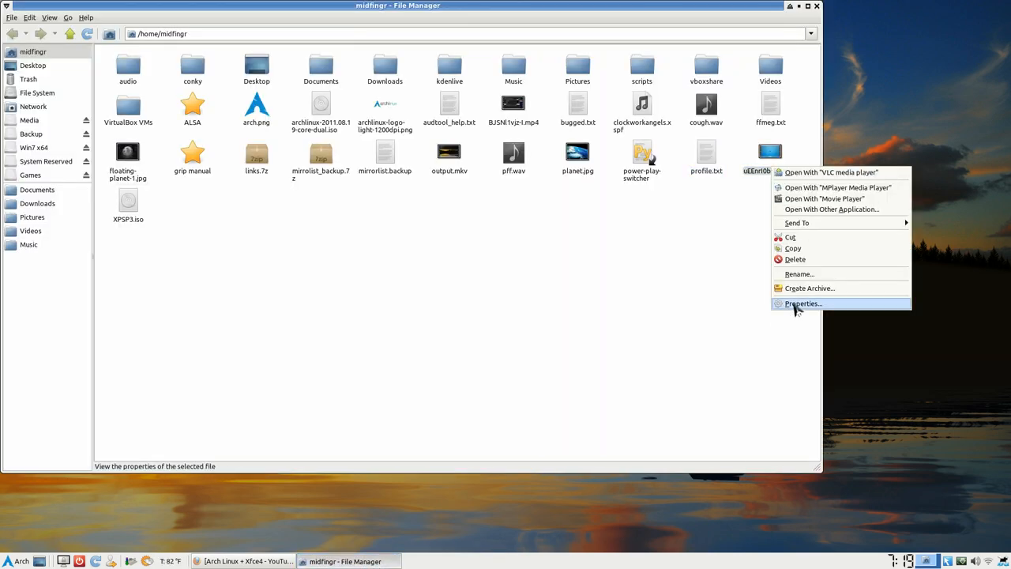
pyautogui.click(802, 303)
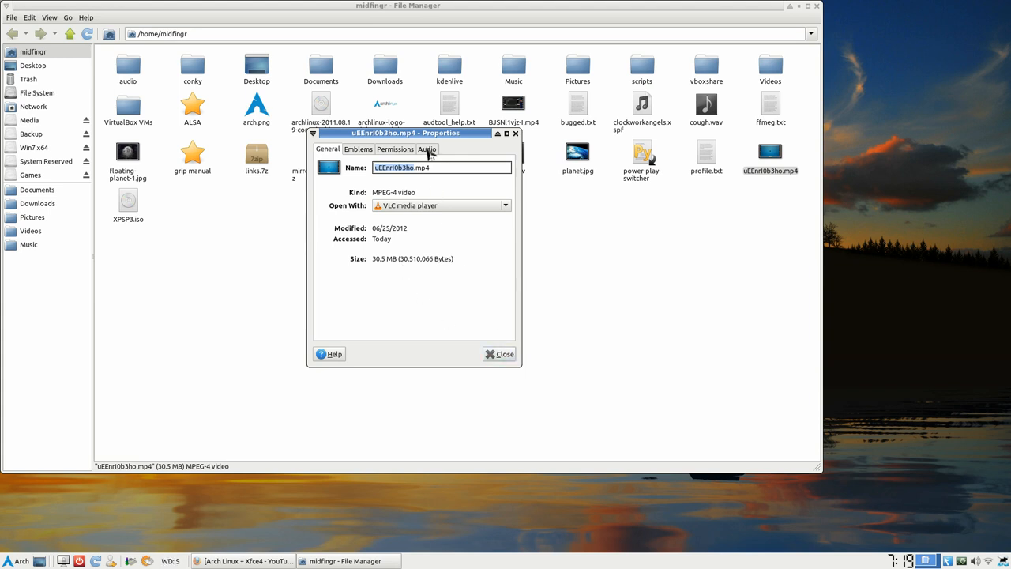
pyautogui.click(497, 353)
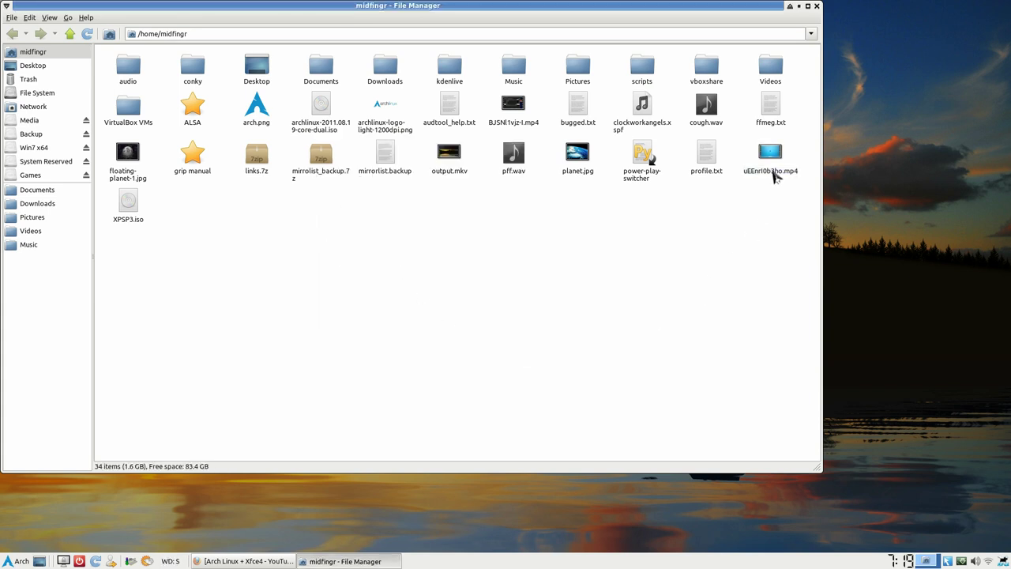
pyautogui.doubleClick(770, 150)
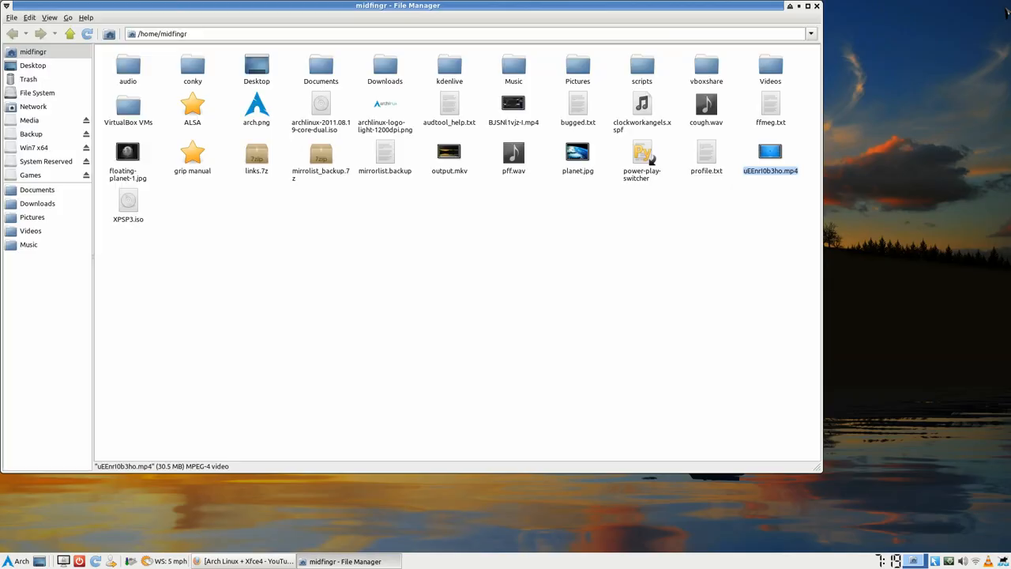
# Clear the file selection and close the terminal window
pyautogui.click(415, 261)
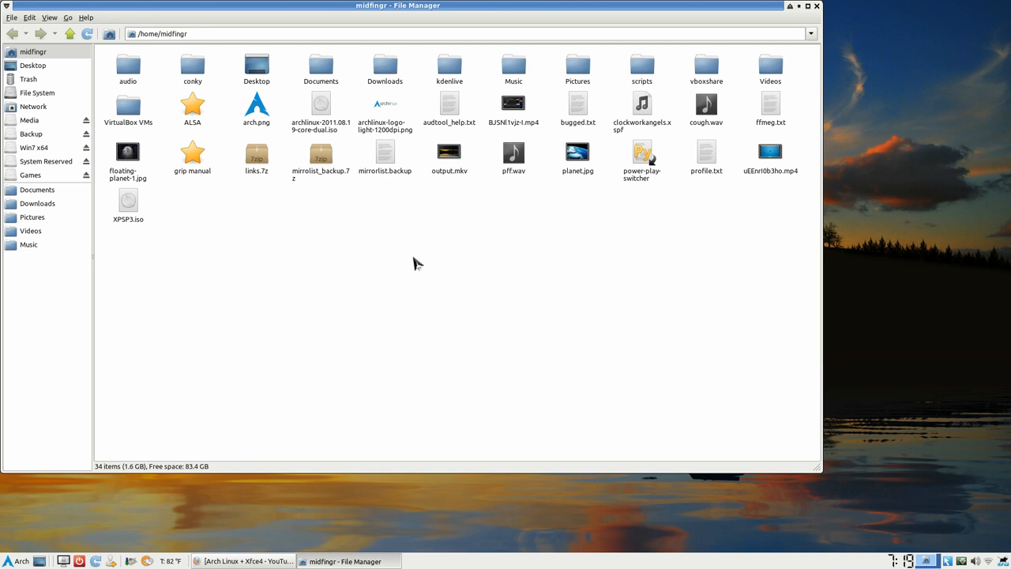
pyautogui.moveTo(449, 388)
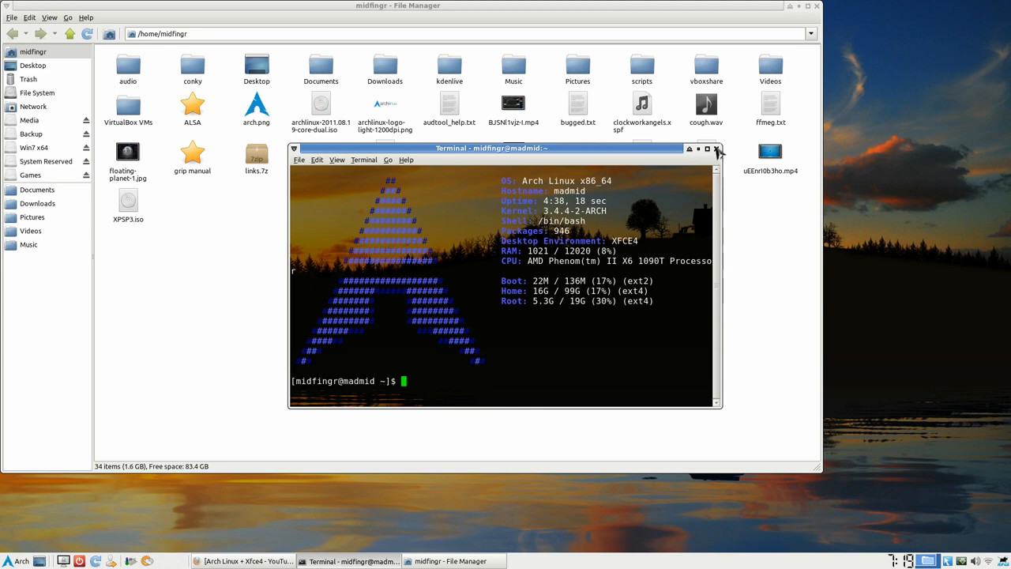
pyautogui.click(716, 149)
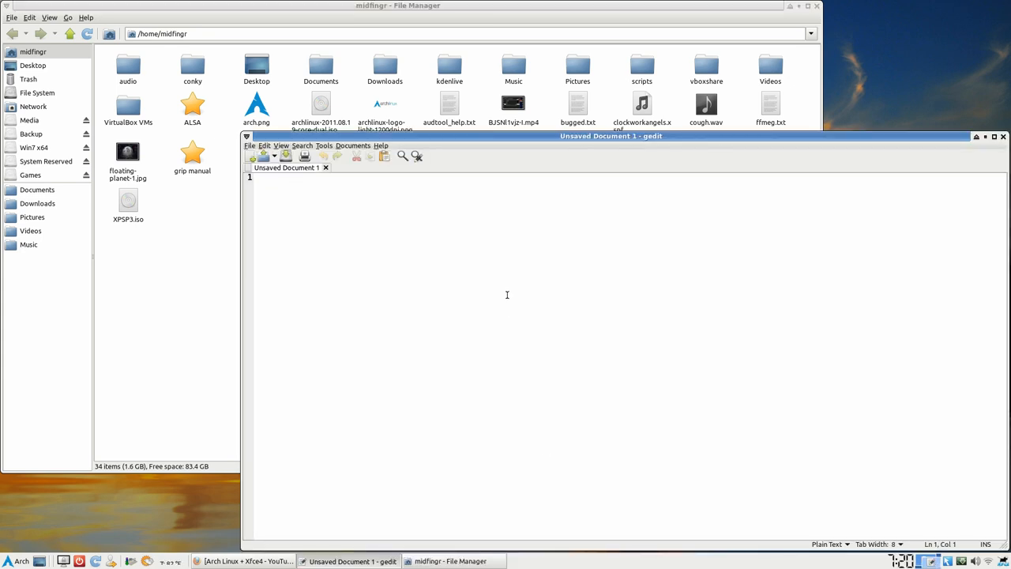
# Write .bashrc and alias yt='youtube-dl' in a new gedit document, then begin closing it
pyautogui.write('bashrc')
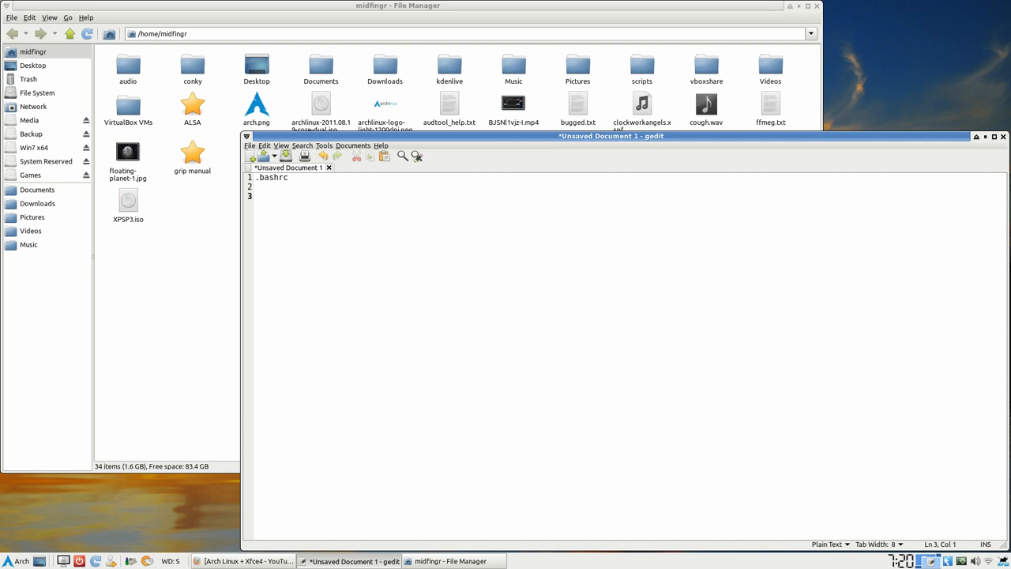
pyautogui.write('alia')
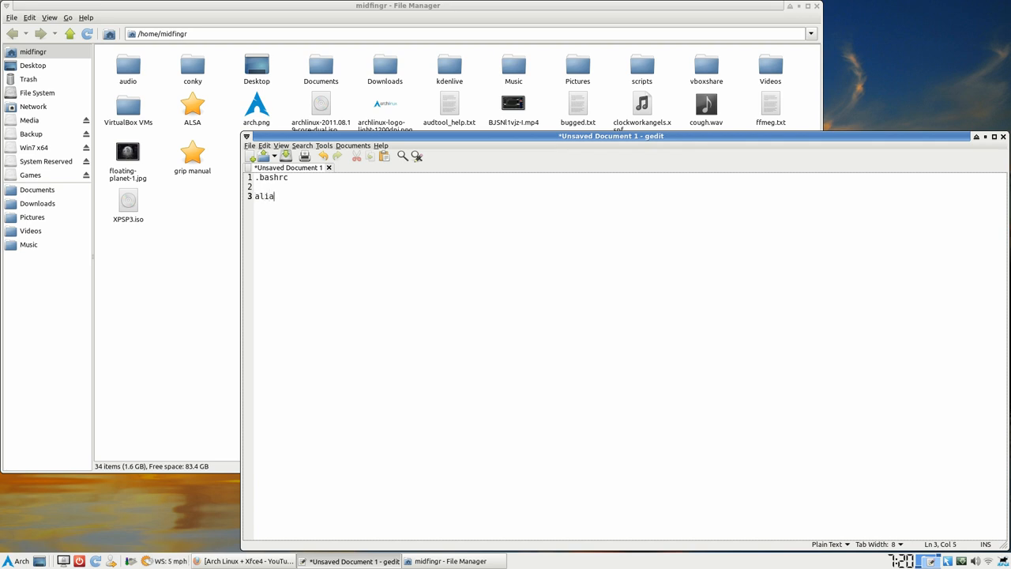
pyautogui.write('s yt=')
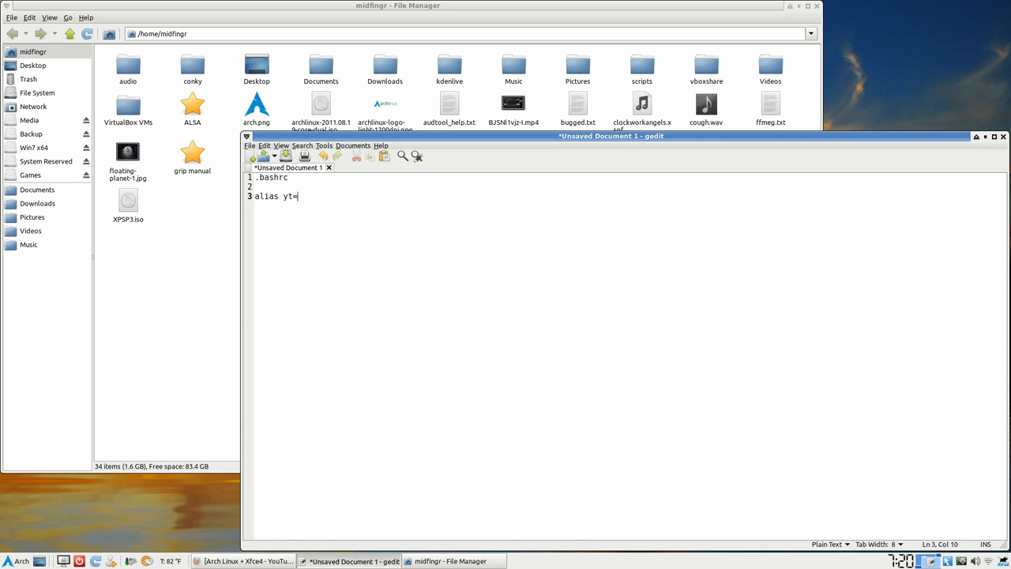
pyautogui.write("'")
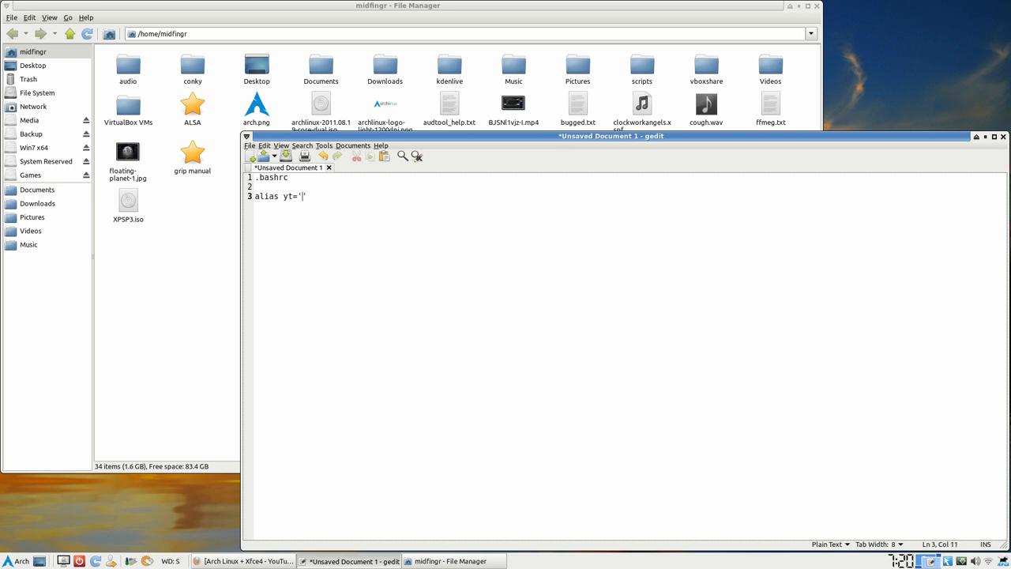
pyautogui.write('youtube')
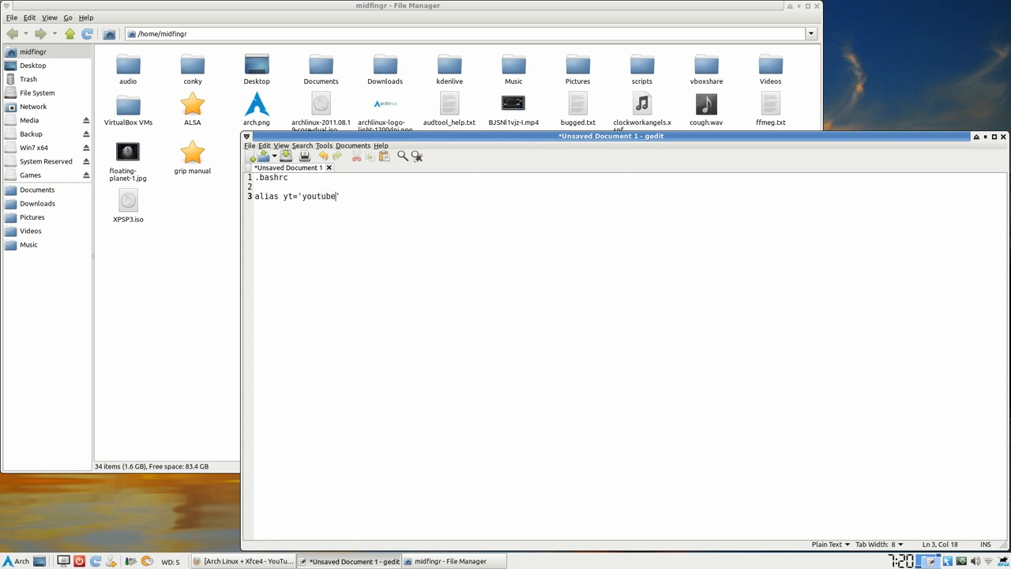
pyautogui.write('-dl')
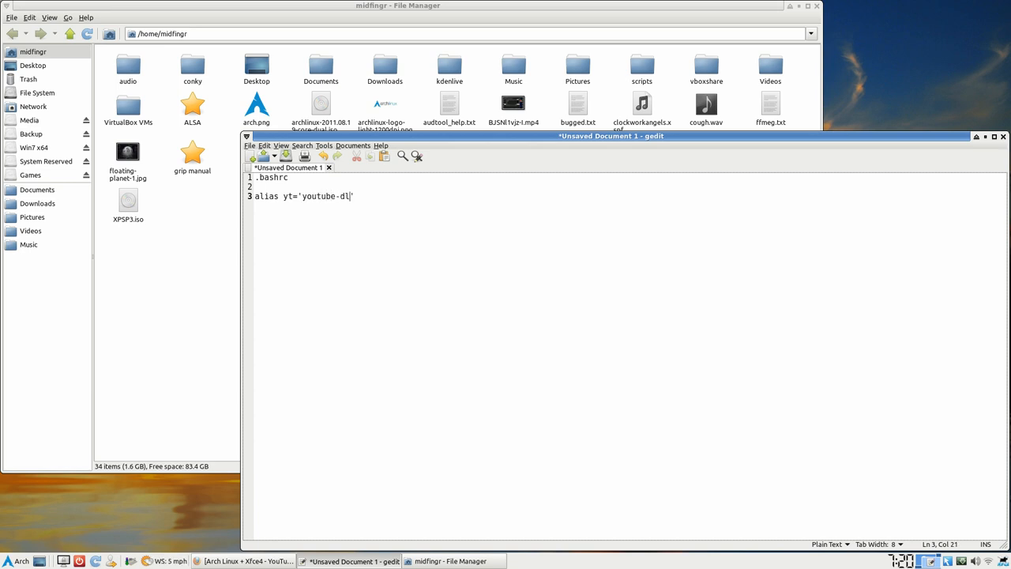
pyautogui.write("'")
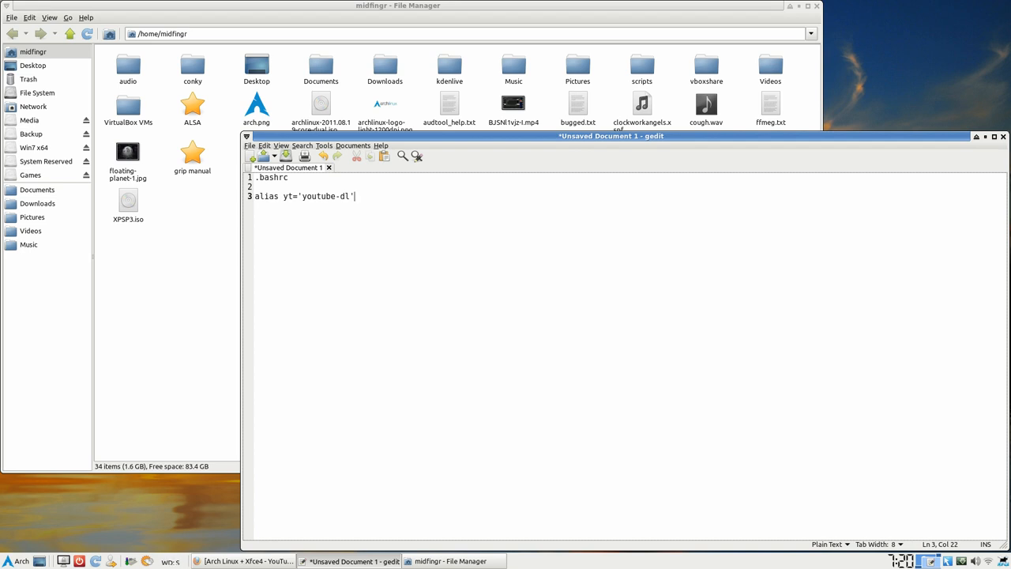
pyautogui.click(1003, 139)
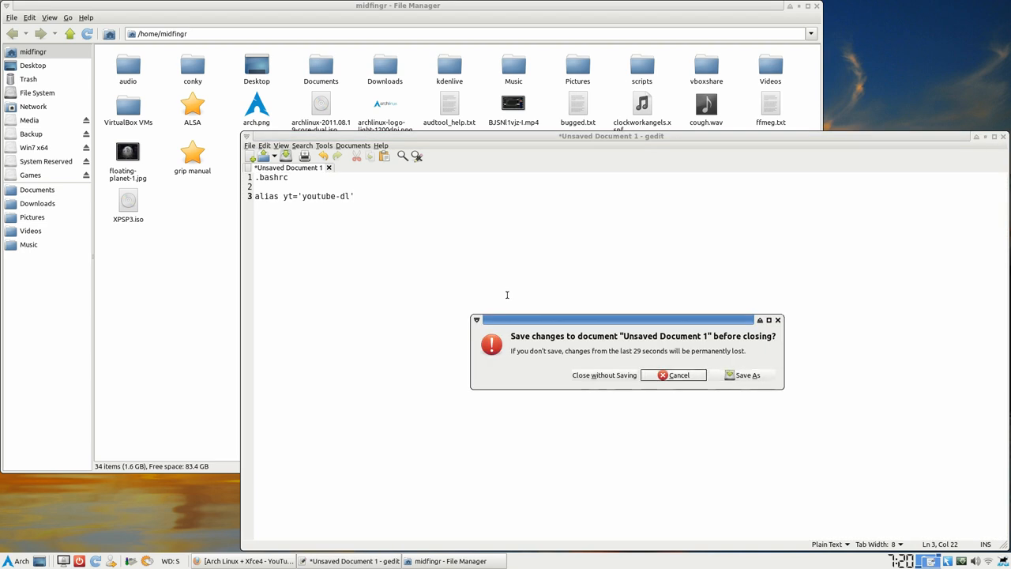
# Close the note unsaved, start bash, run yt to get youtube-dl's usage error, then exit
pyautogui.click(604, 374)
pyautogui.write('bas')
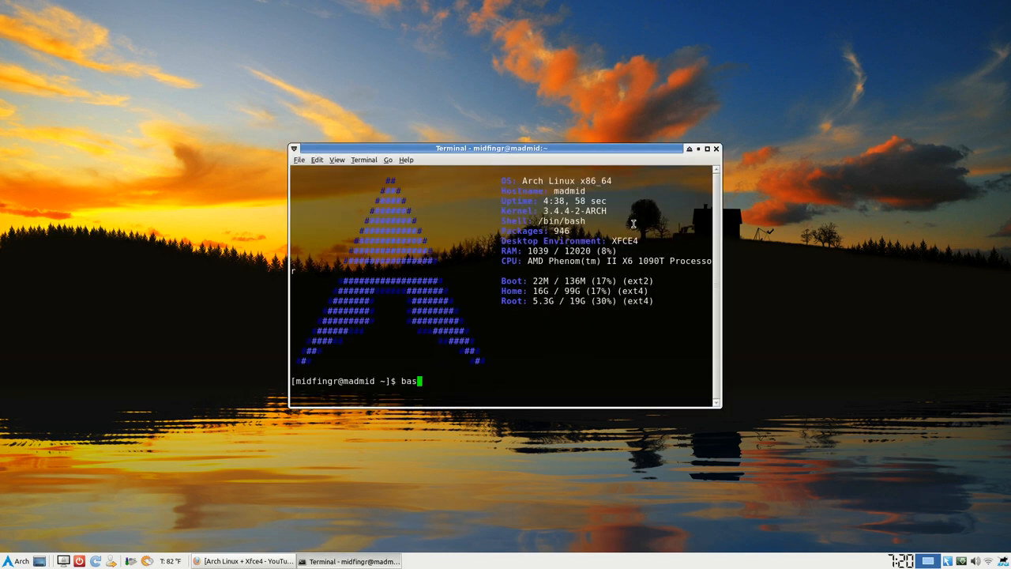
pyautogui.press('Return')
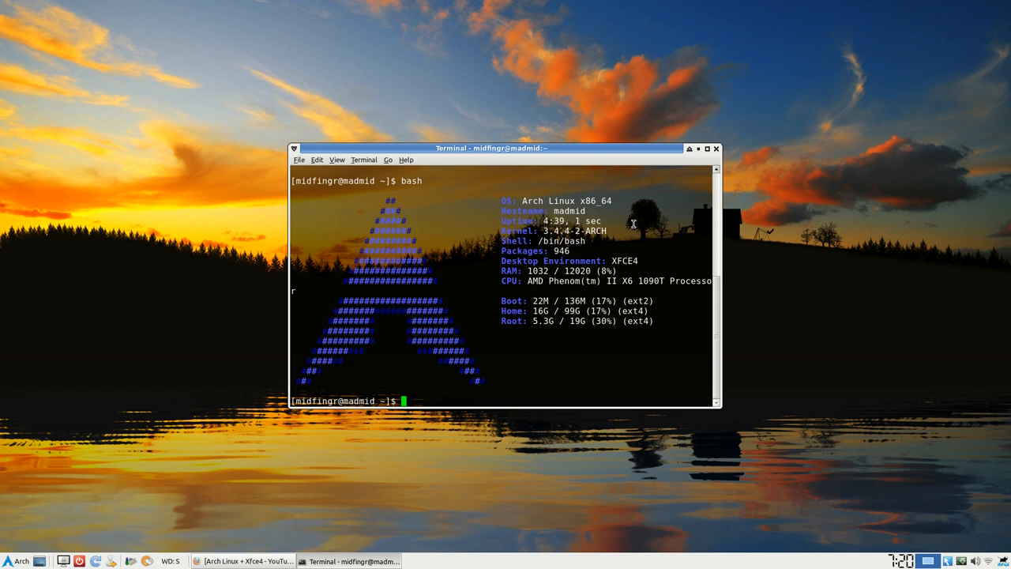
pyautogui.write('yt')
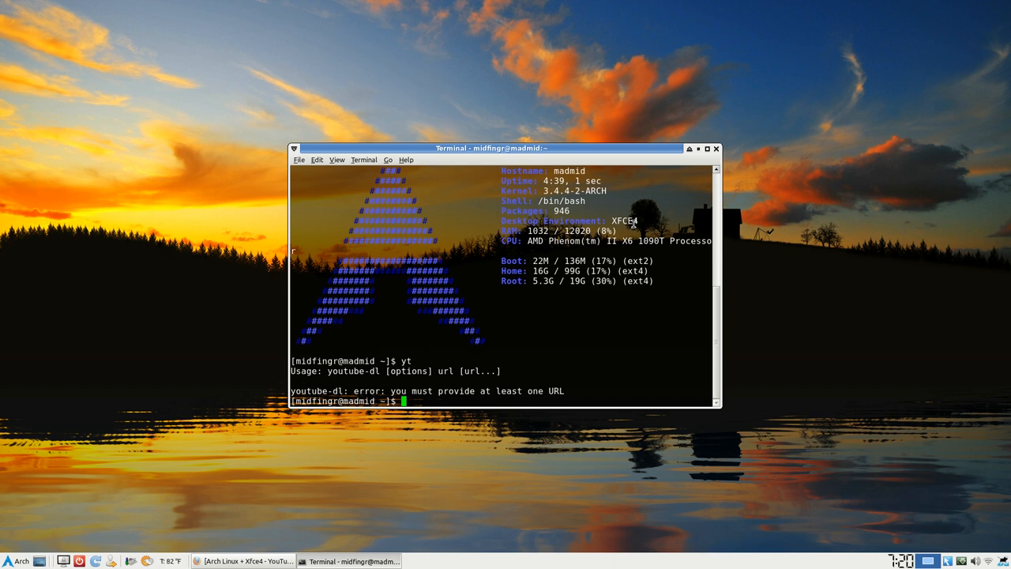
pyautogui.write('exit')
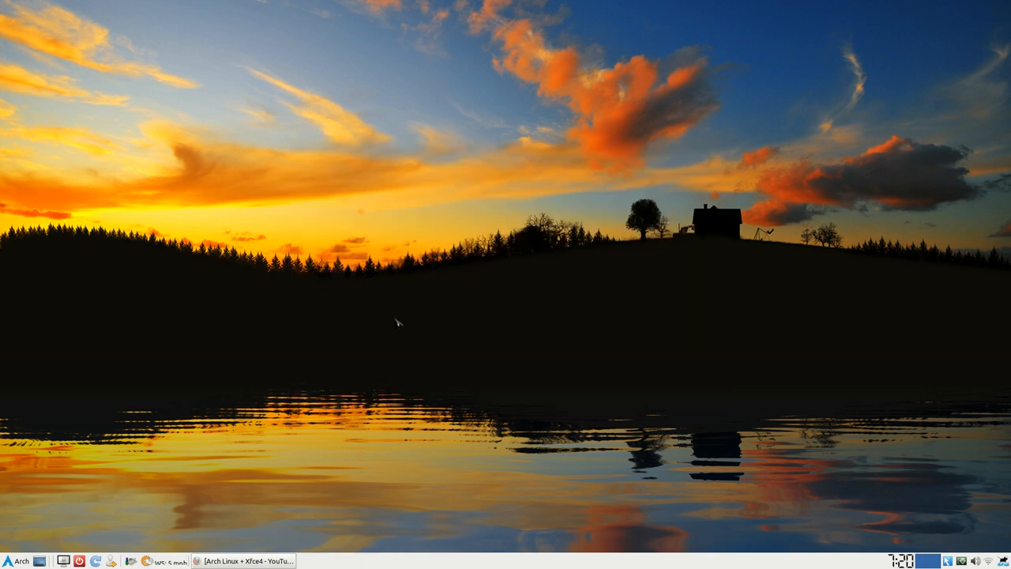
pyautogui.click(237, 560)
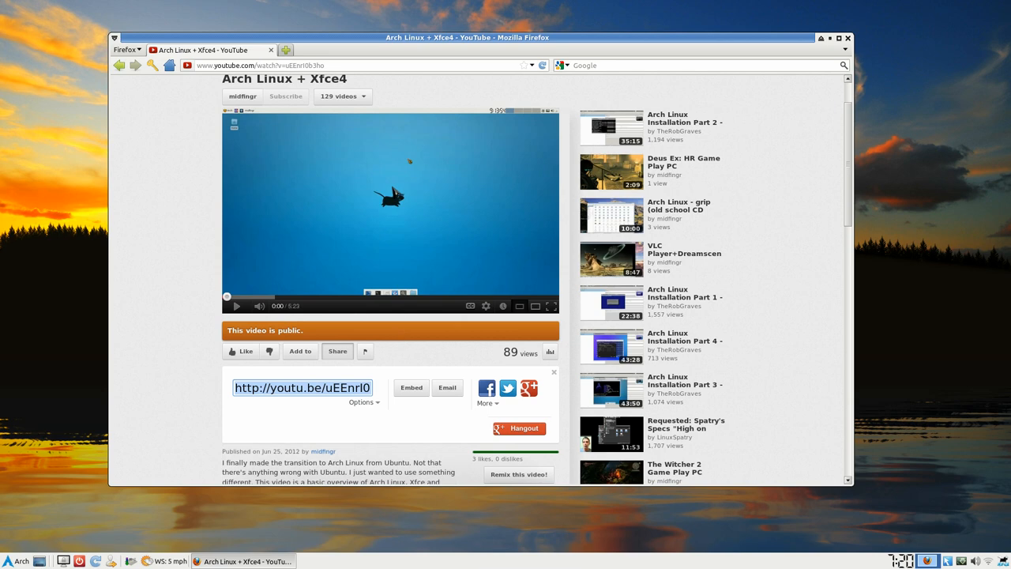
pyautogui.click(850, 34)
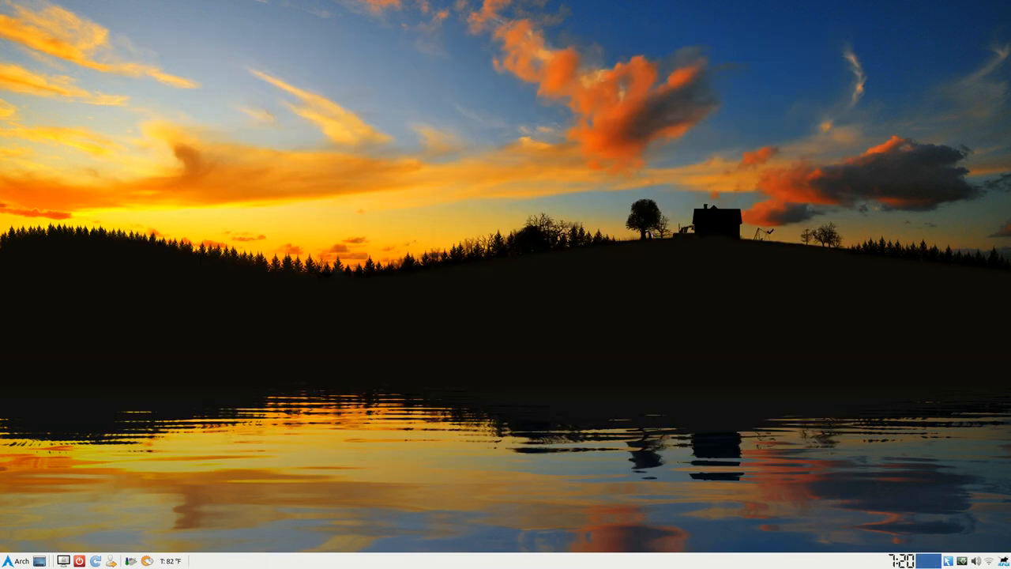
pyautogui.moveTo(595, 275)
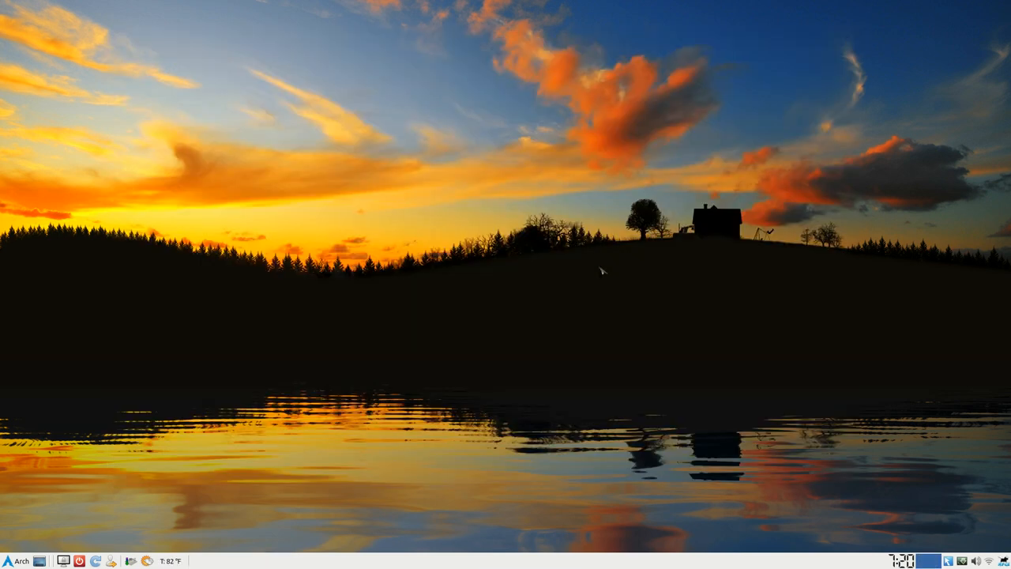